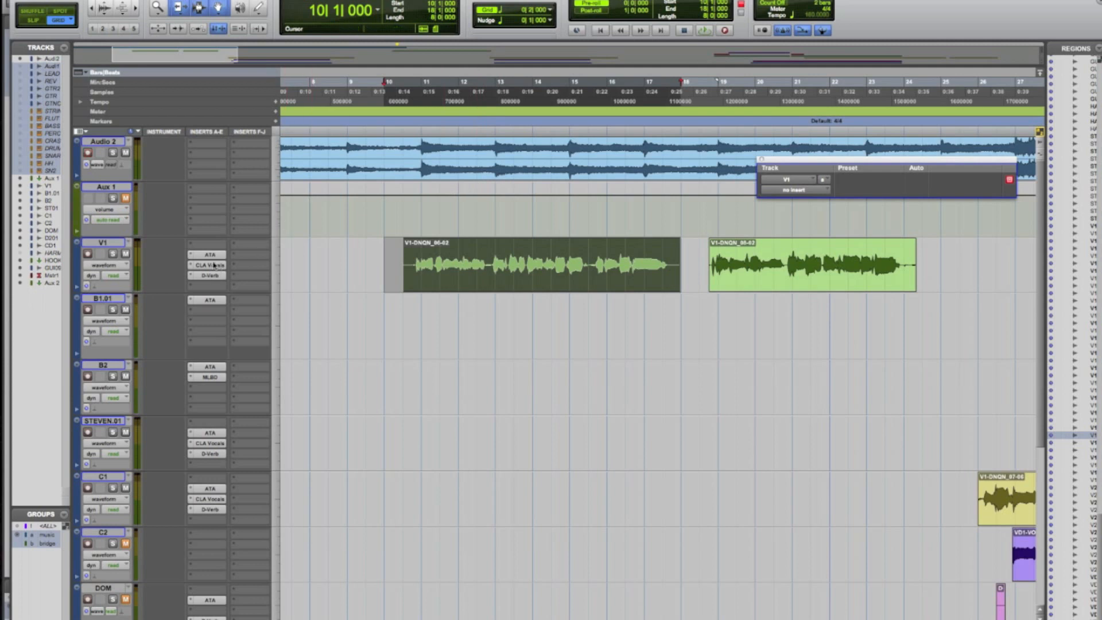
mouse_move(197, 250)
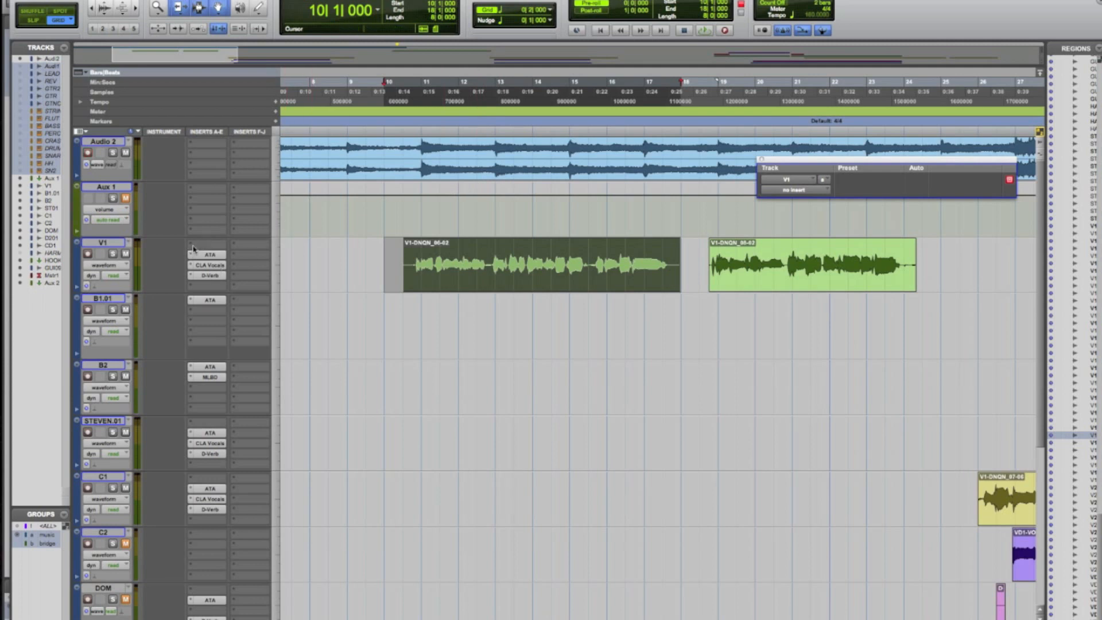
mouse_move(209, 254)
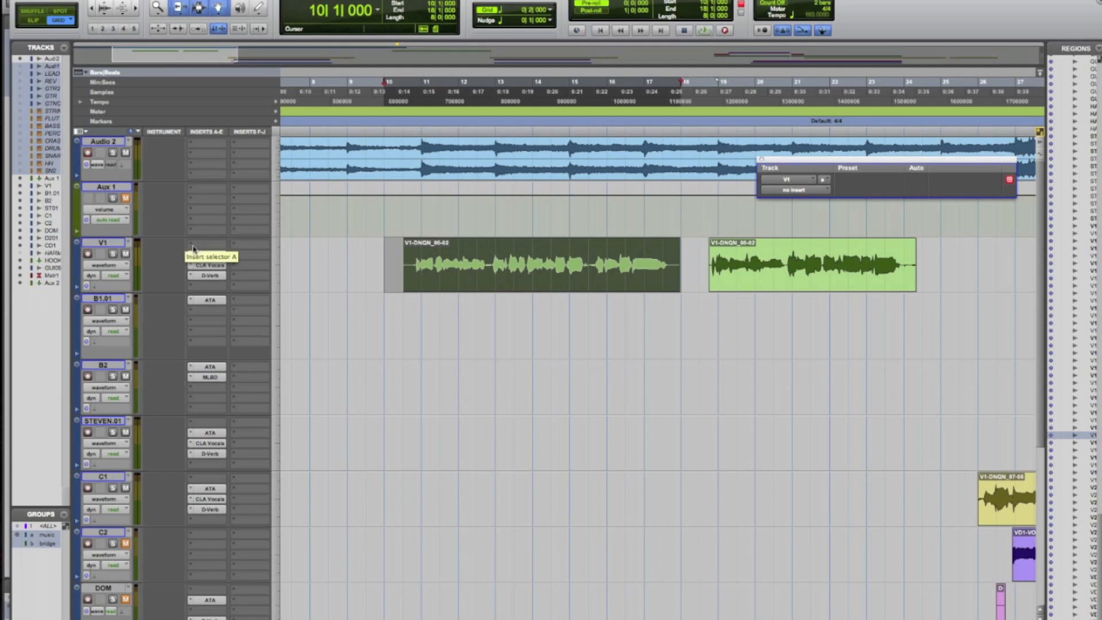
Step: Start adding a plug-in to V1's empty first insert slot from the Other category
click(207, 257)
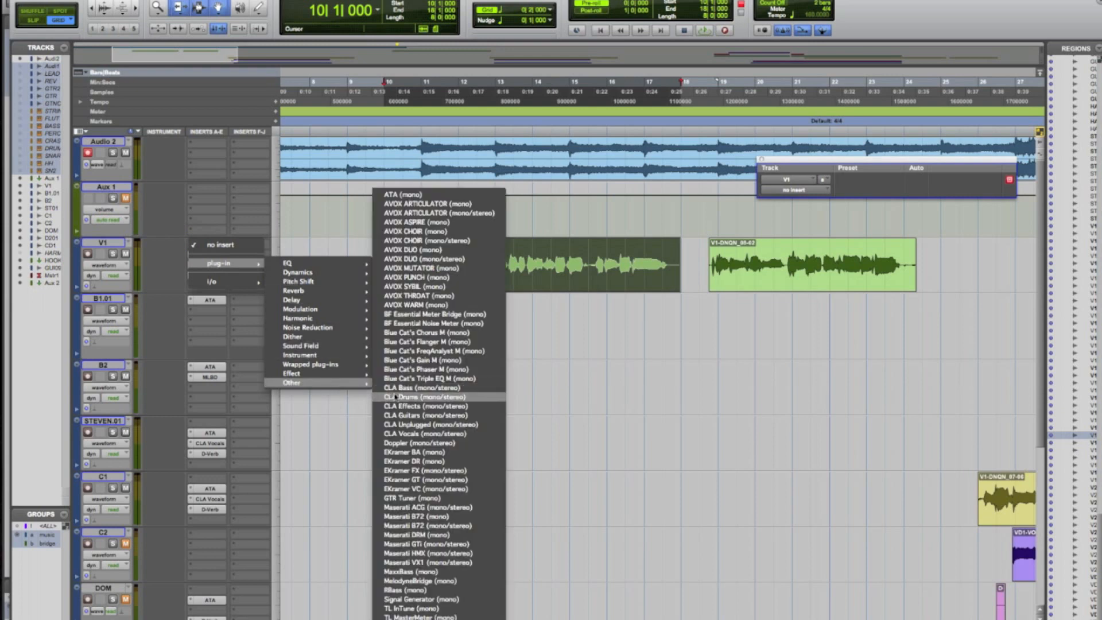
mouse_move(422, 554)
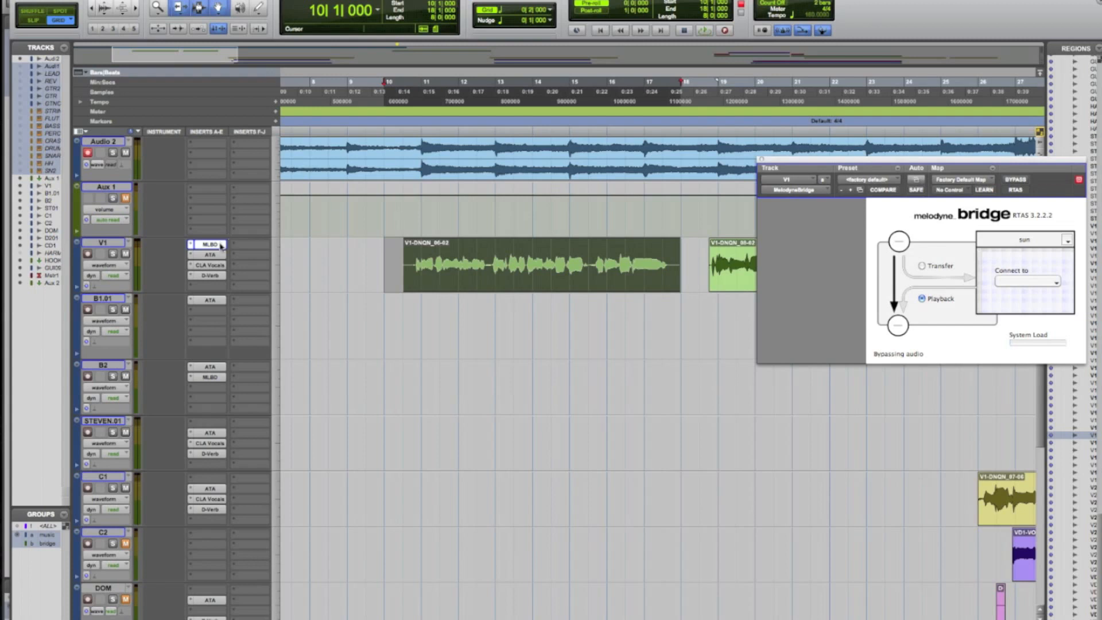
mouse_move(937, 278)
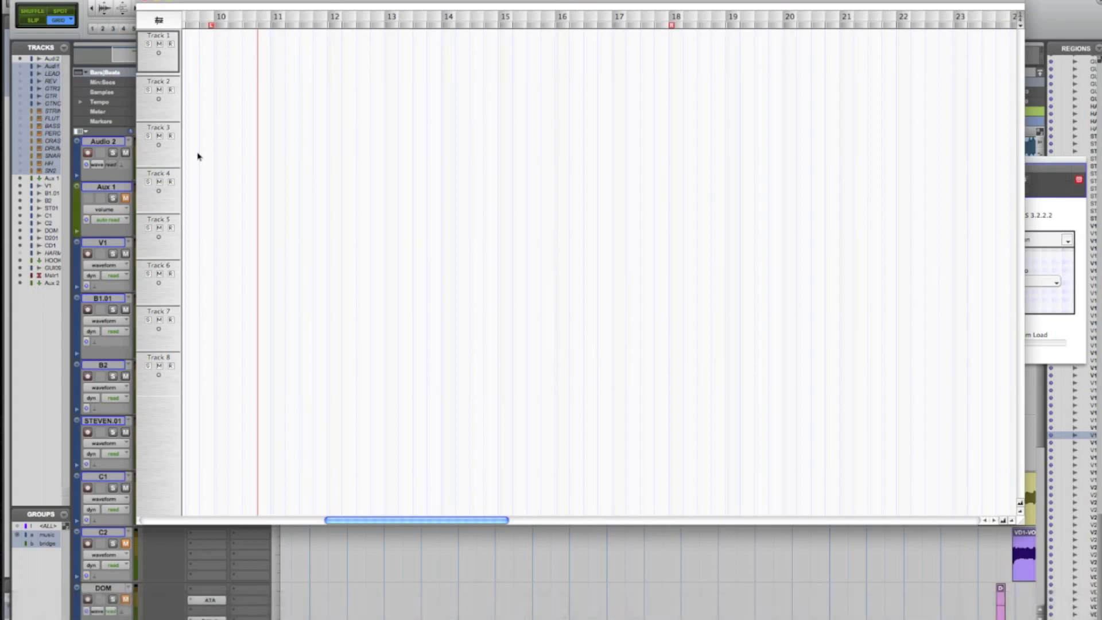
mouse_move(189, 178)
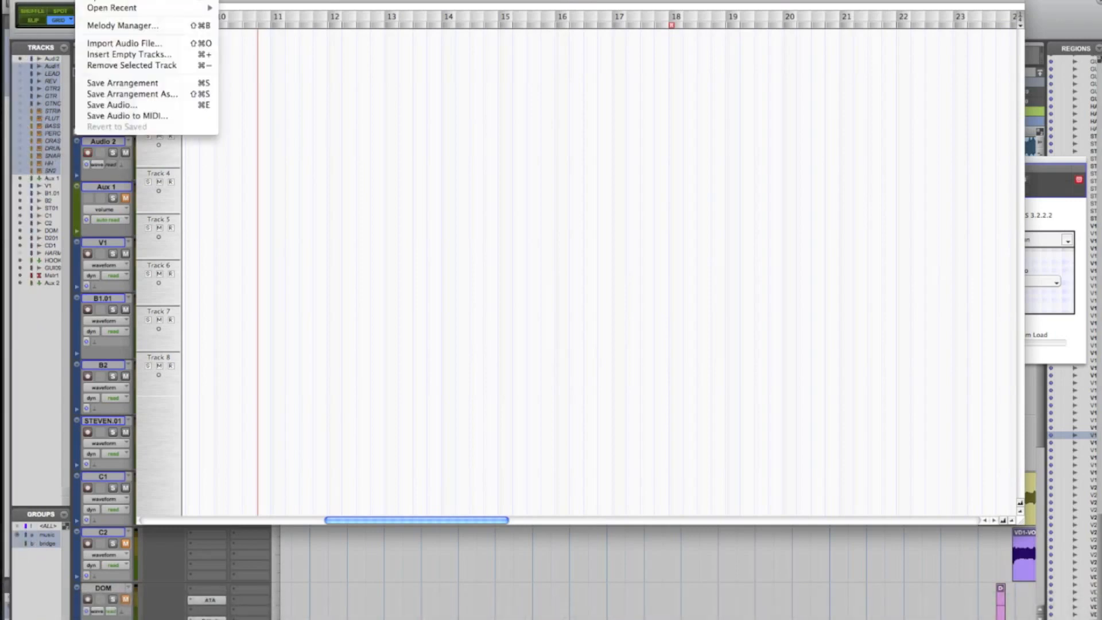
click(592, 173)
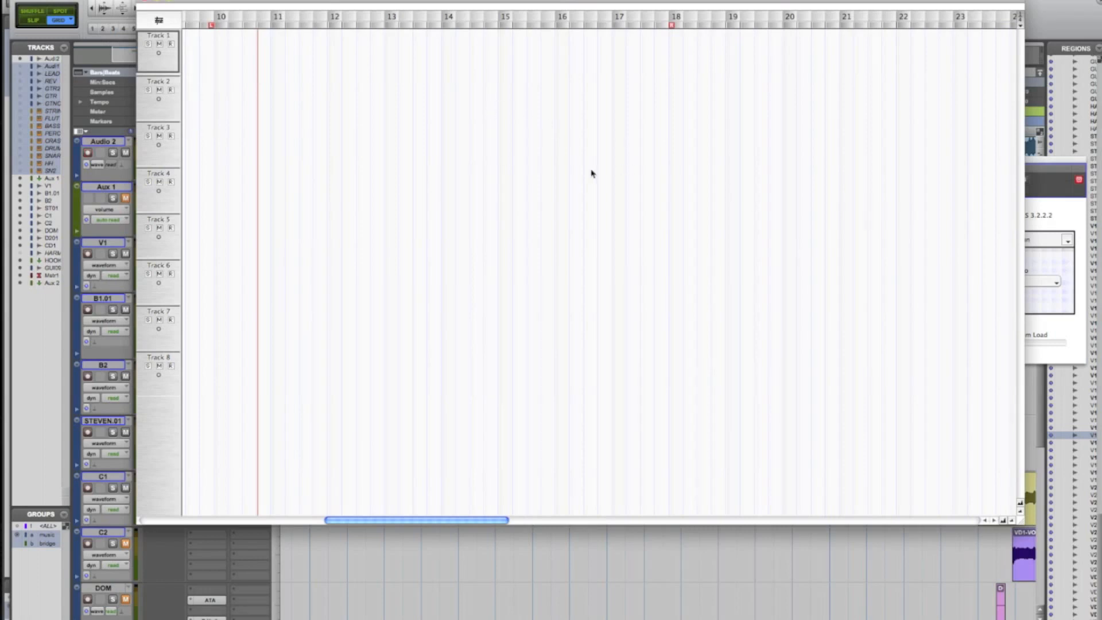
mouse_move(305, 74)
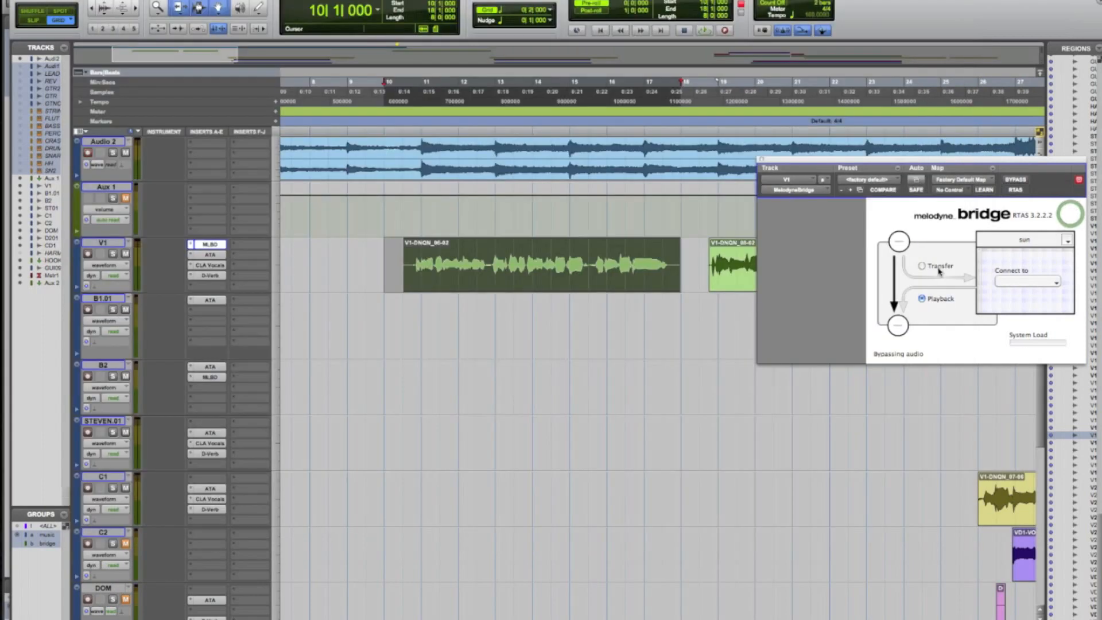
Step: Rename Melodyne's first arrangement track to 'Verse'
click(1027, 282)
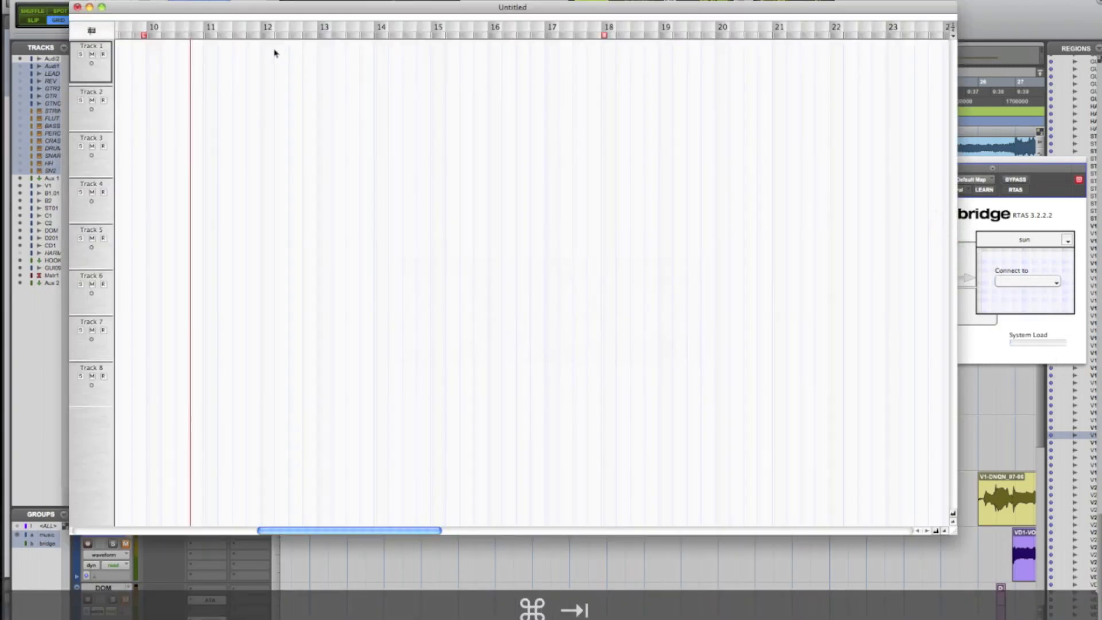
click(90, 46)
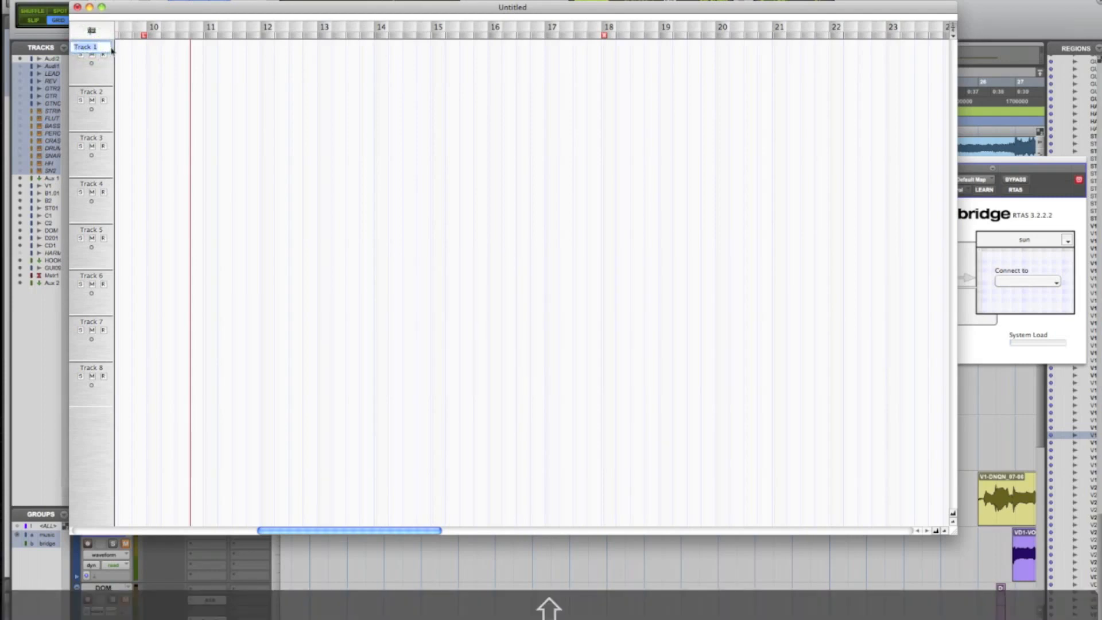
text(Verse)
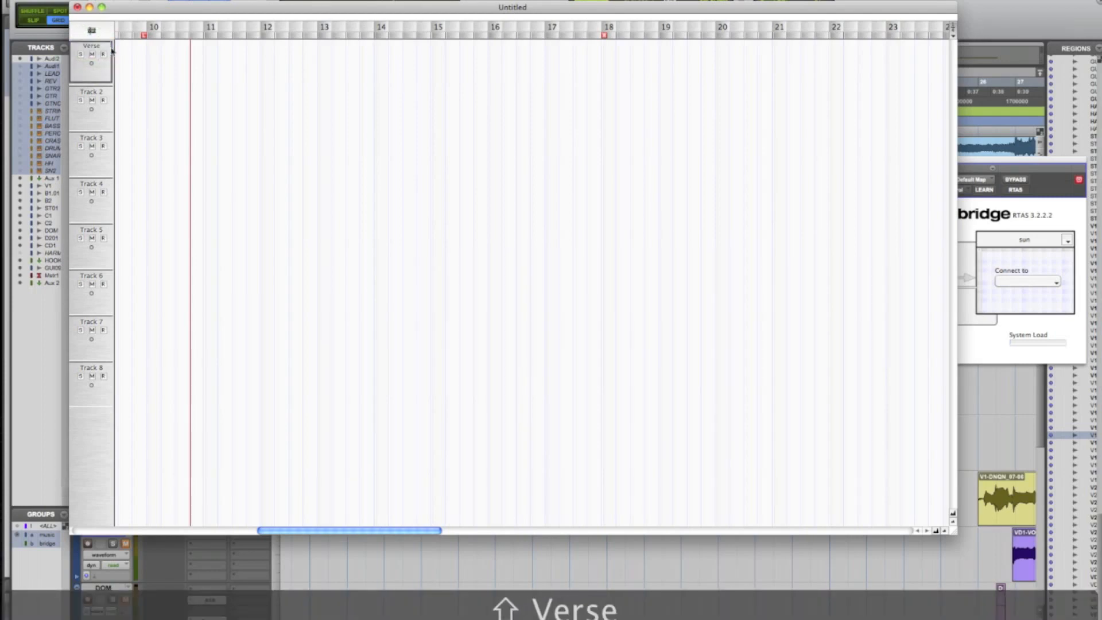
click(1056, 282)
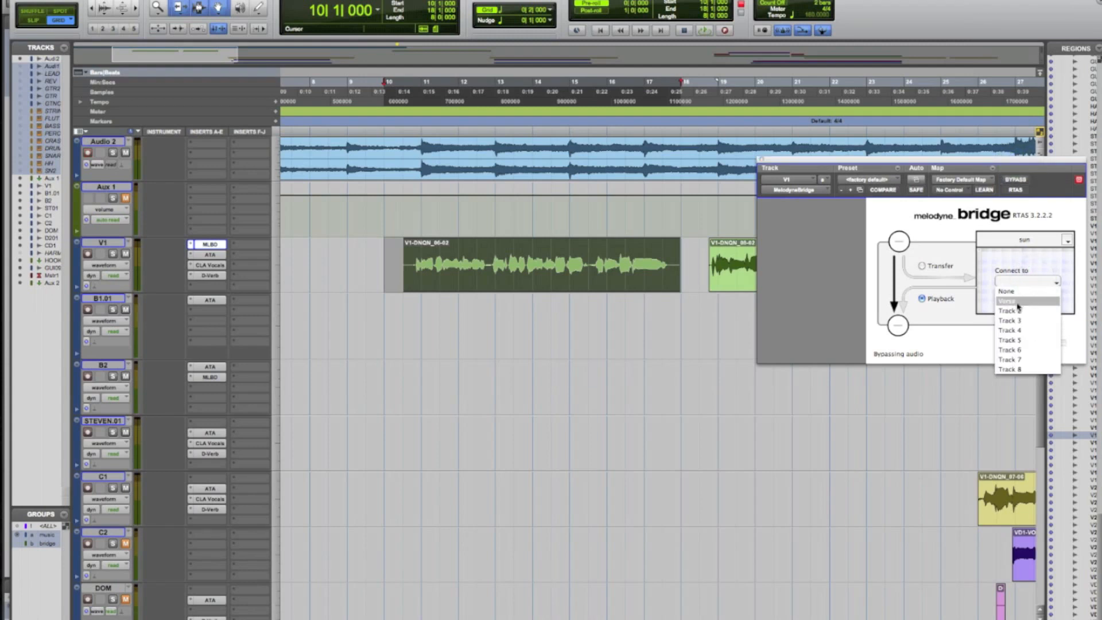
Step: Connect V1's Melodyne Bridge to the Verse track and enable Transfer
click(1012, 301)
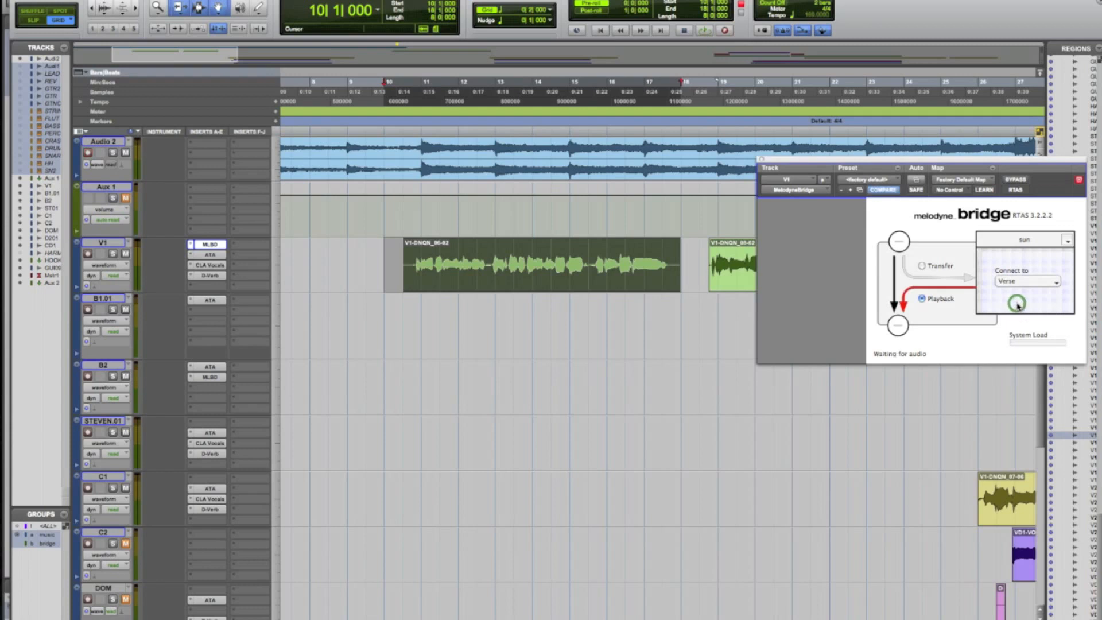
mouse_move(927, 272)
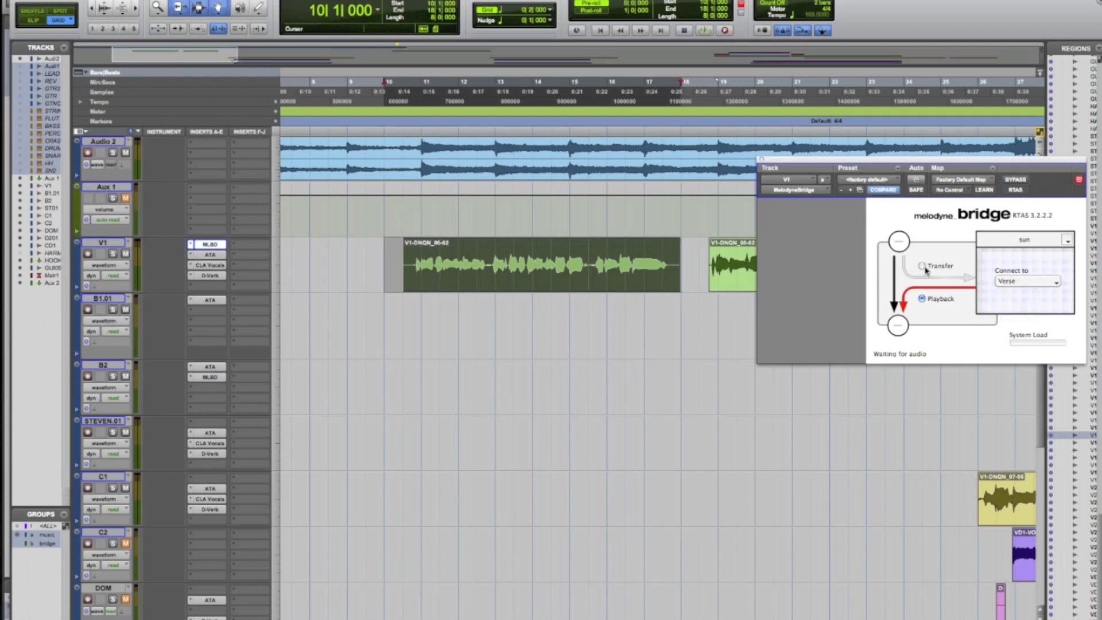
click(923, 265)
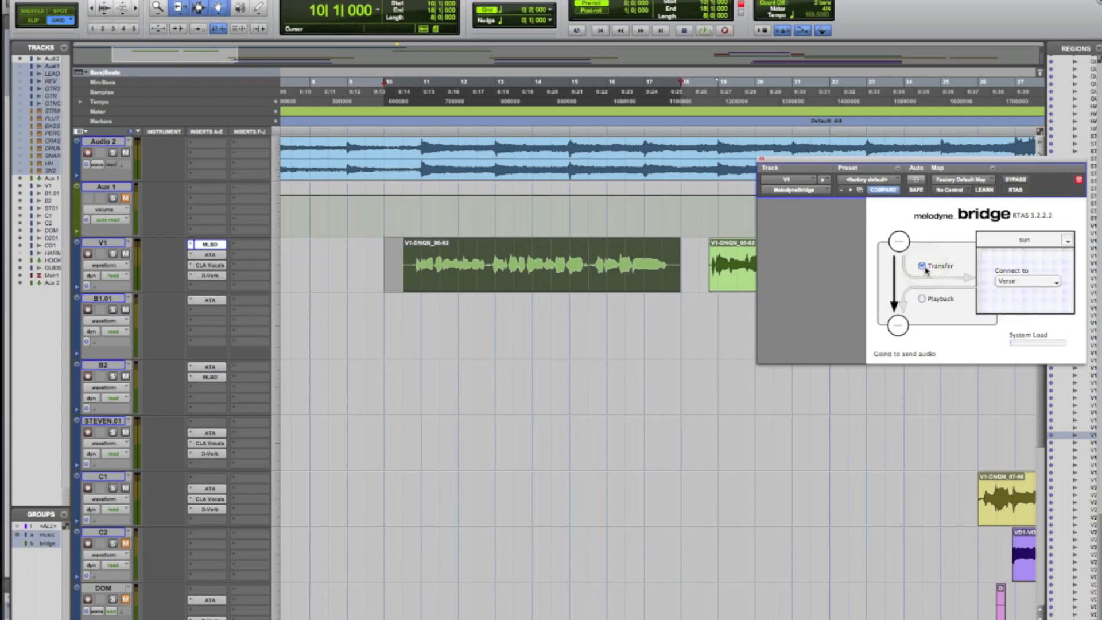
click(923, 266)
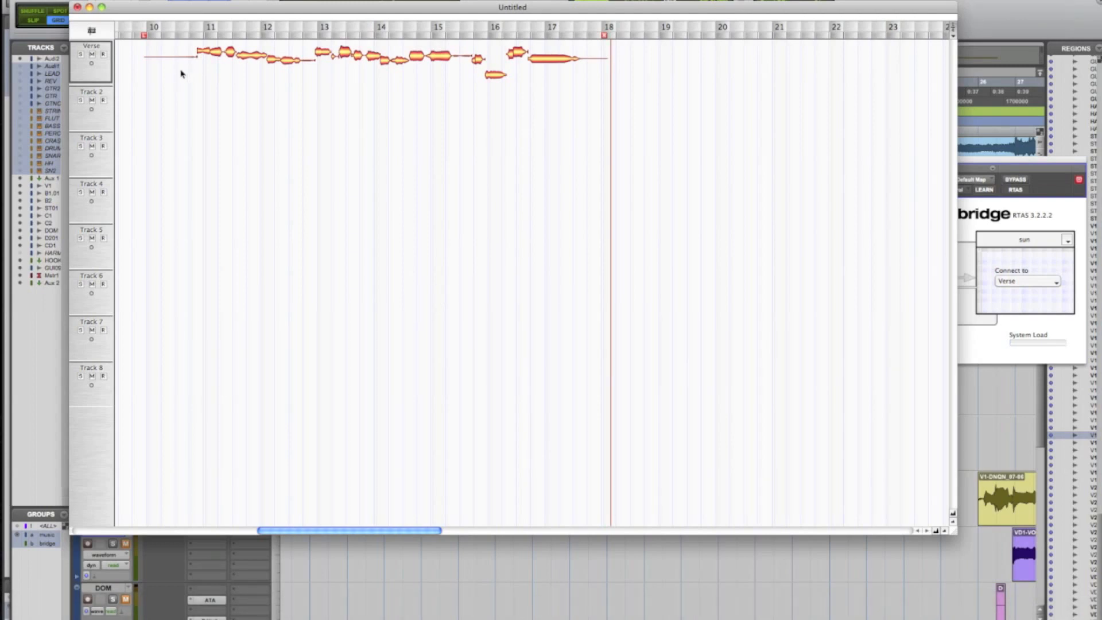
mouse_move(213, 106)
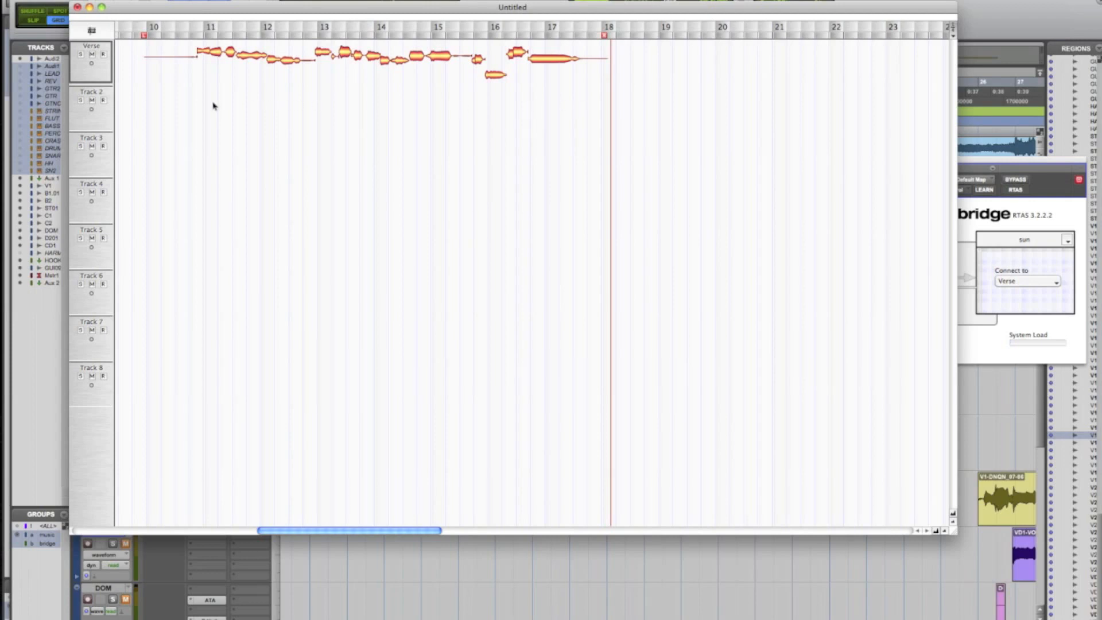
mouse_move(219, 85)
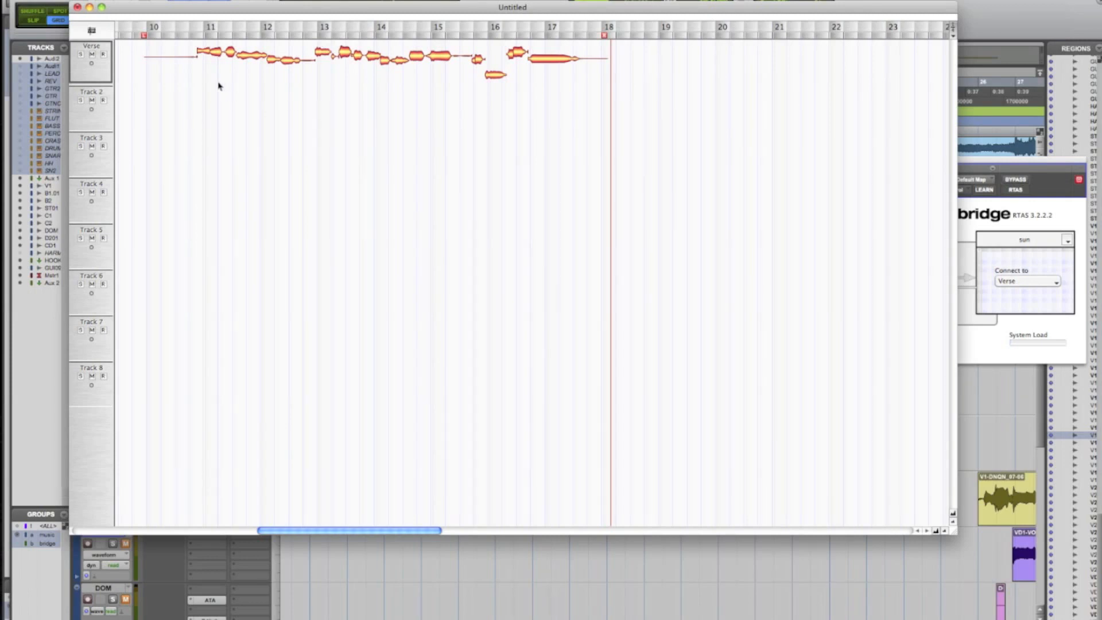
mouse_move(204, 60)
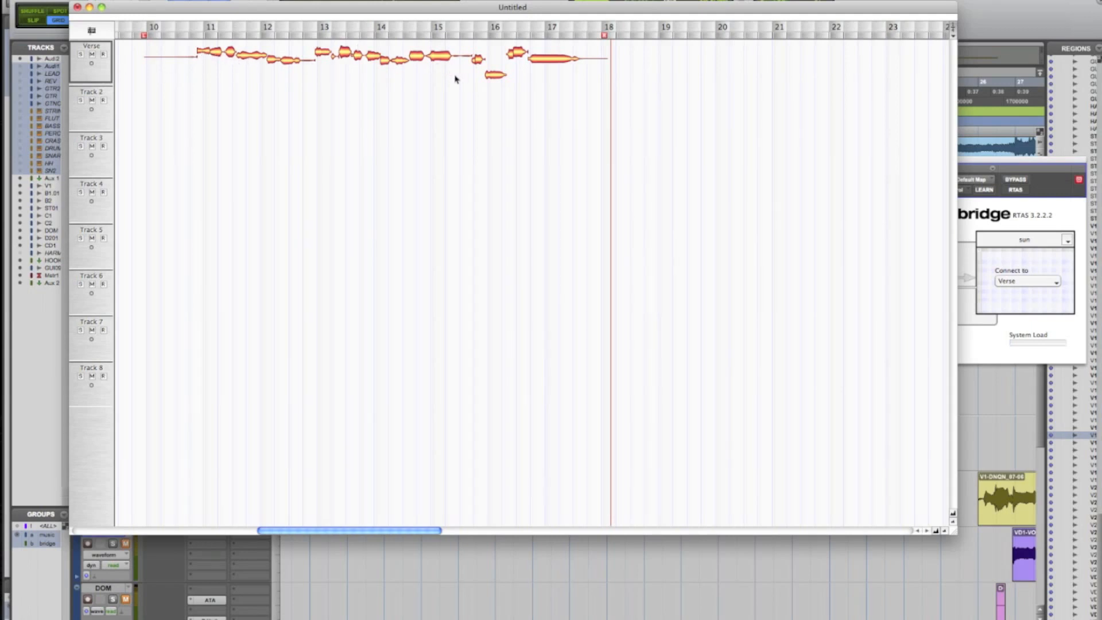
mouse_move(313, 10)
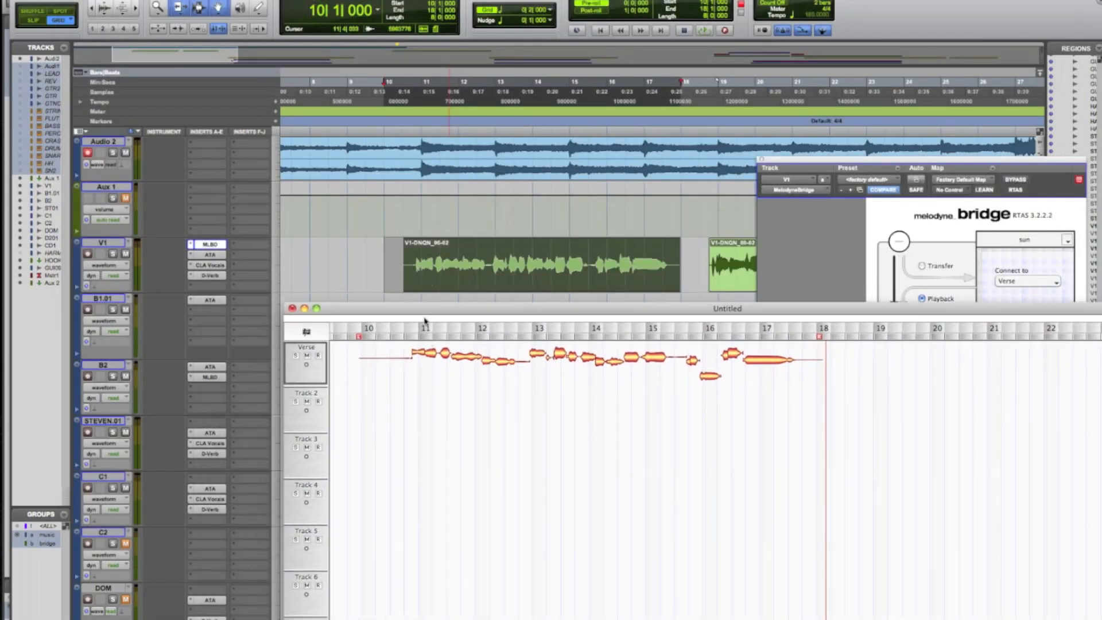
mouse_move(503, 366)
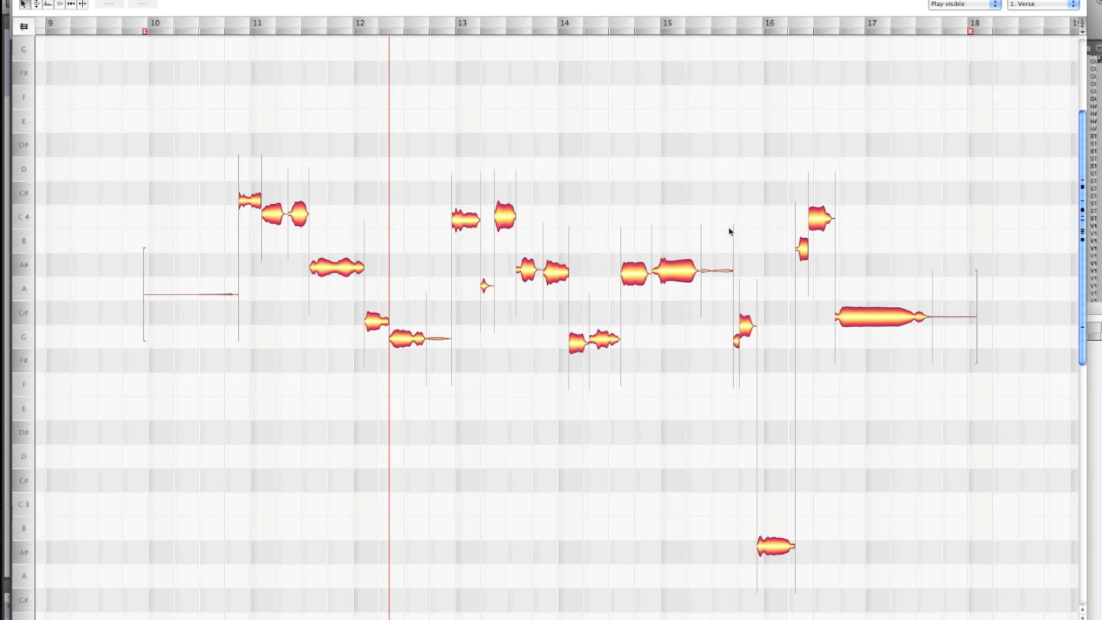
mouse_move(168, 118)
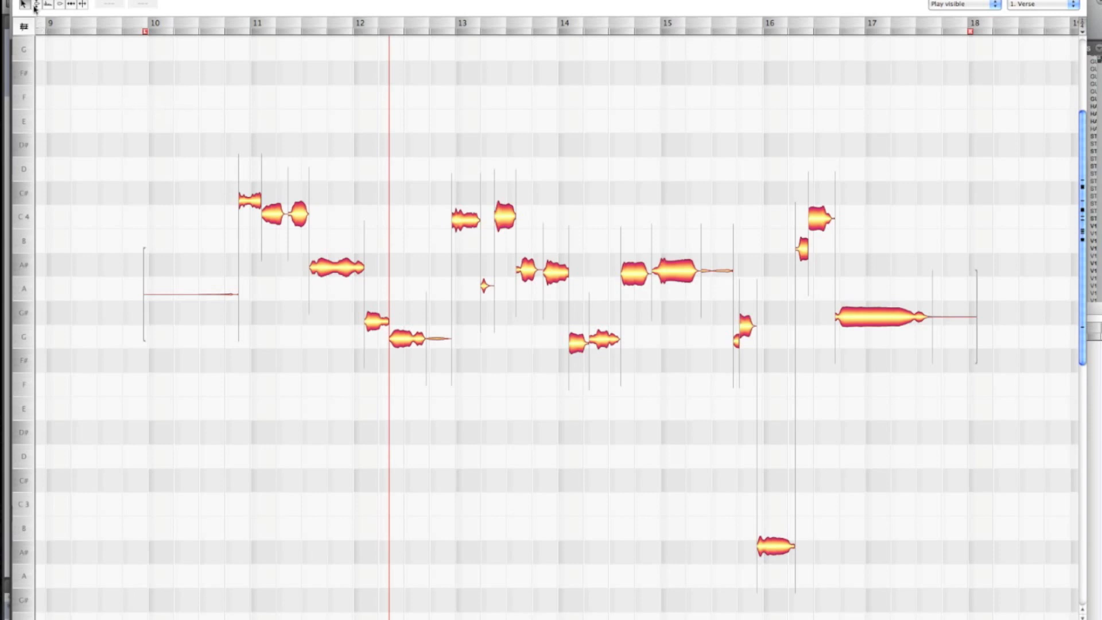
mouse_move(56, 6)
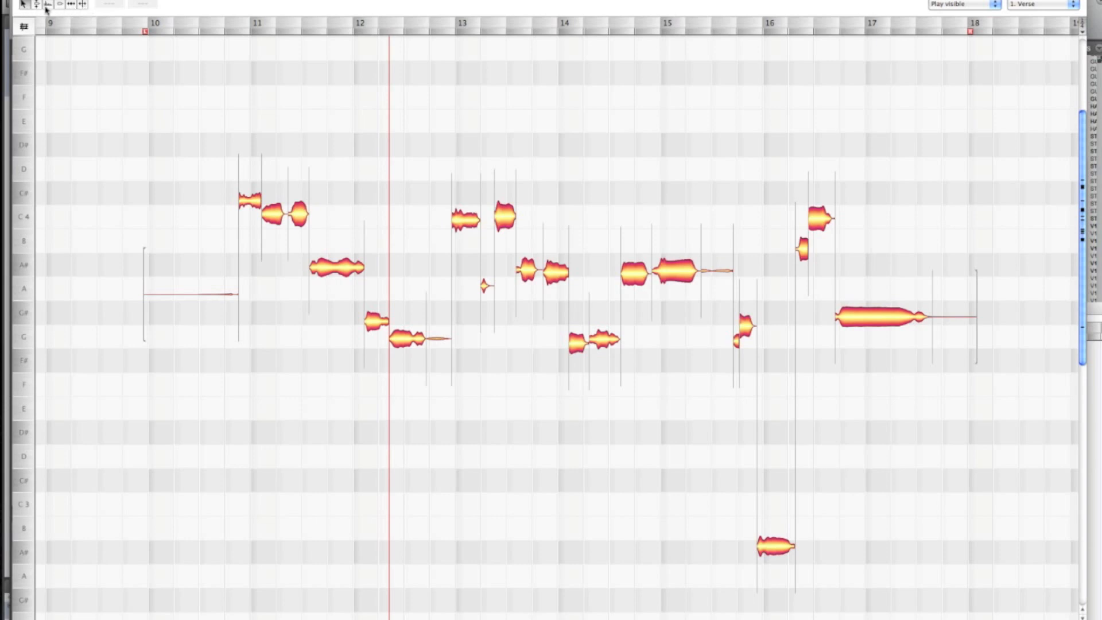
mouse_move(228, 29)
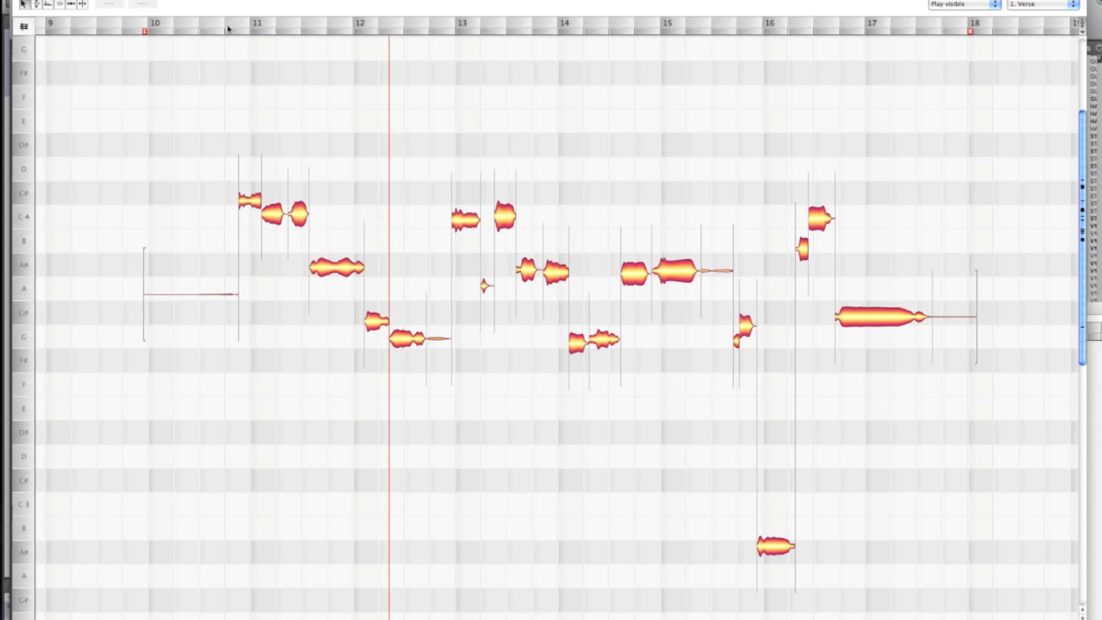
mouse_move(229, 165)
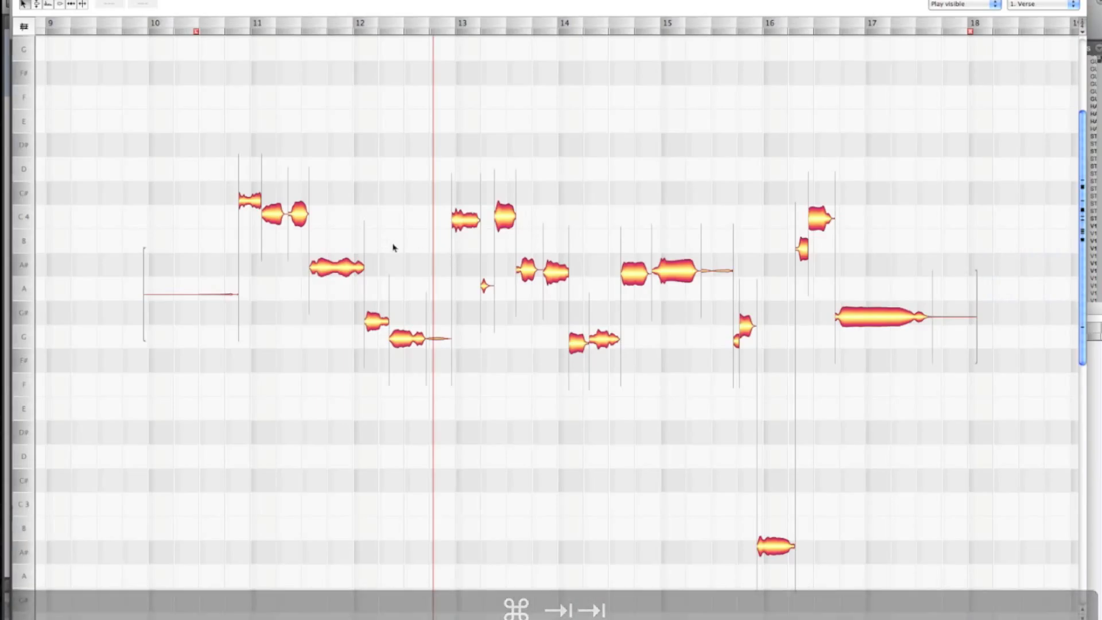
mouse_move(113, 107)
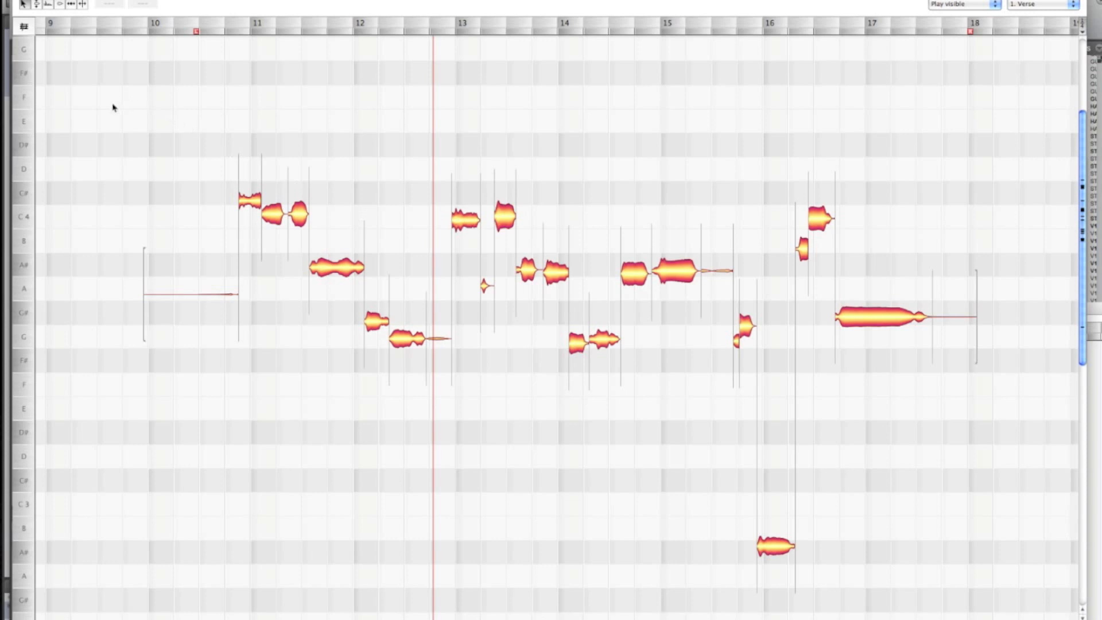
mouse_move(23, 7)
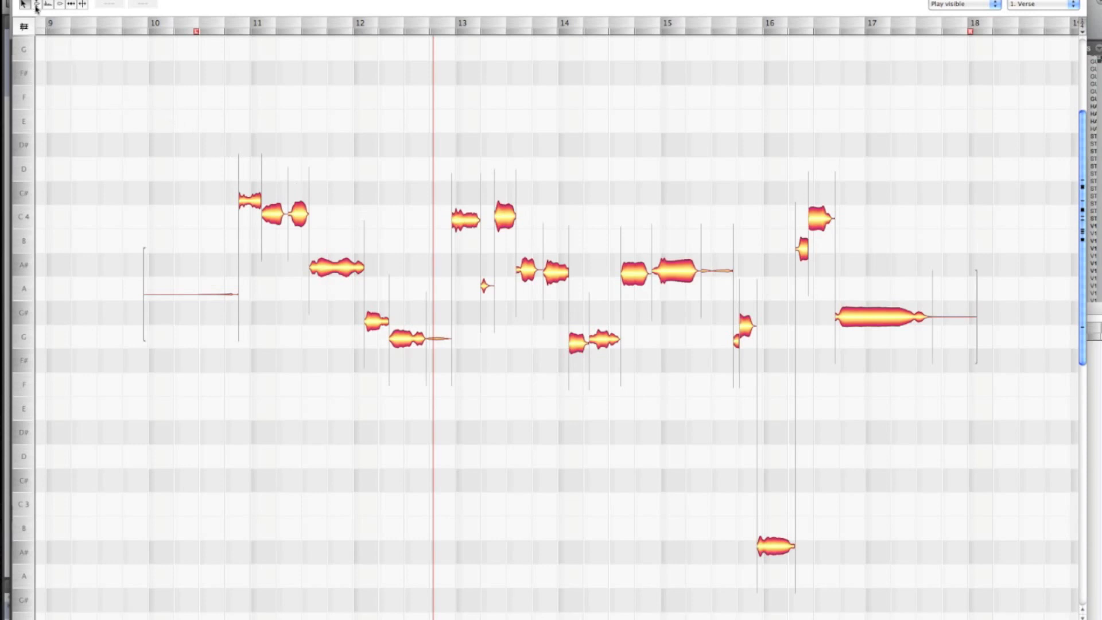
mouse_move(37, 4)
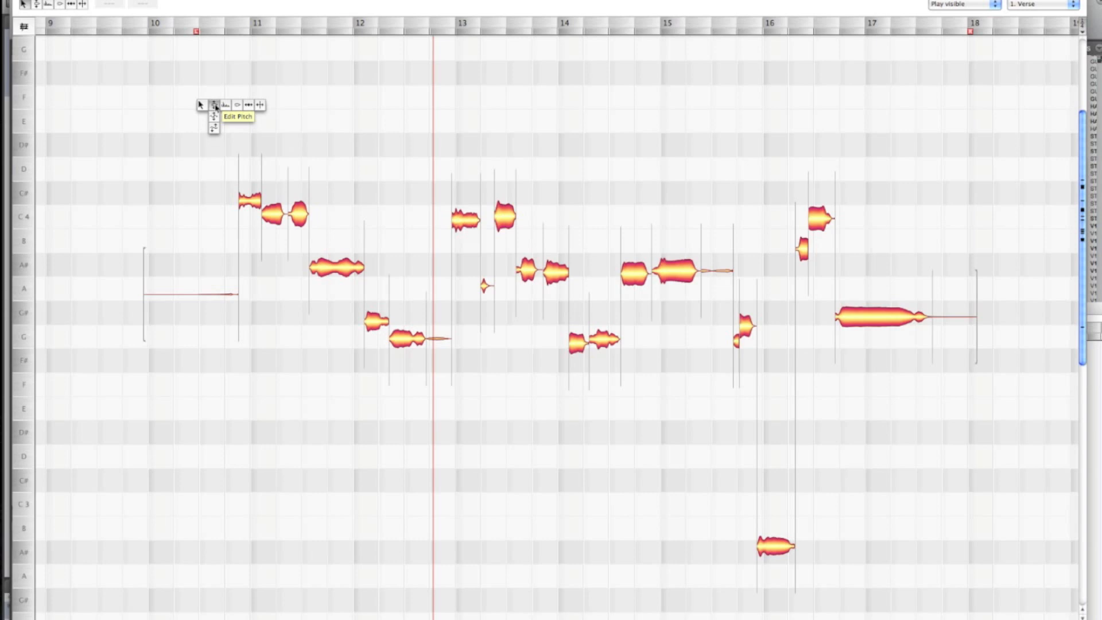
Step: Switch to the Edit Pitch tool to show note boxes and pitch curves
click(214, 104)
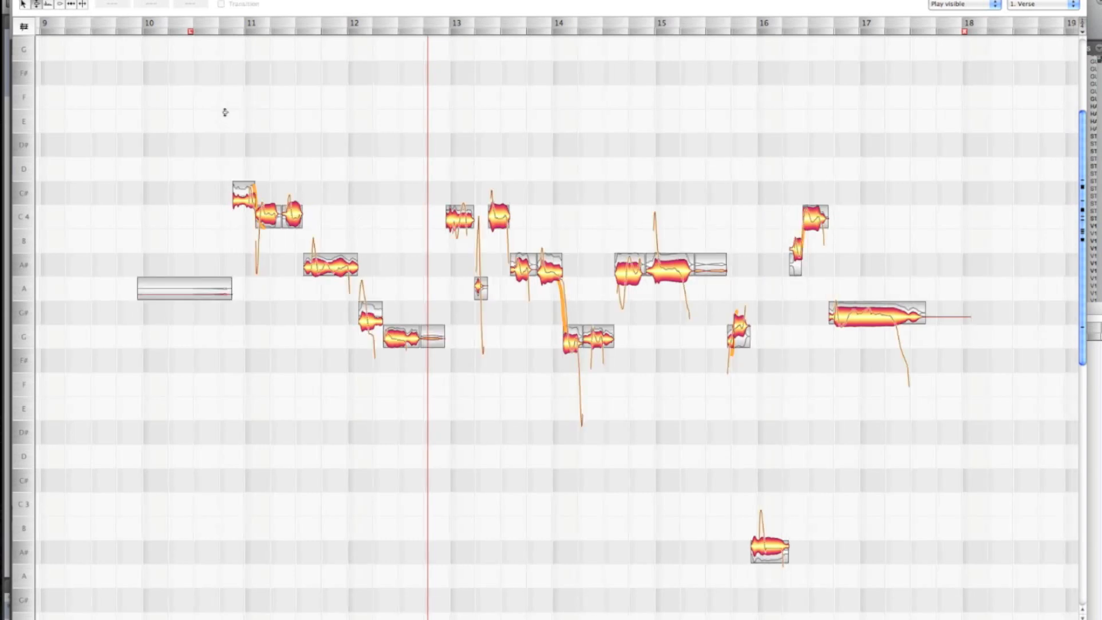
mouse_move(225, 159)
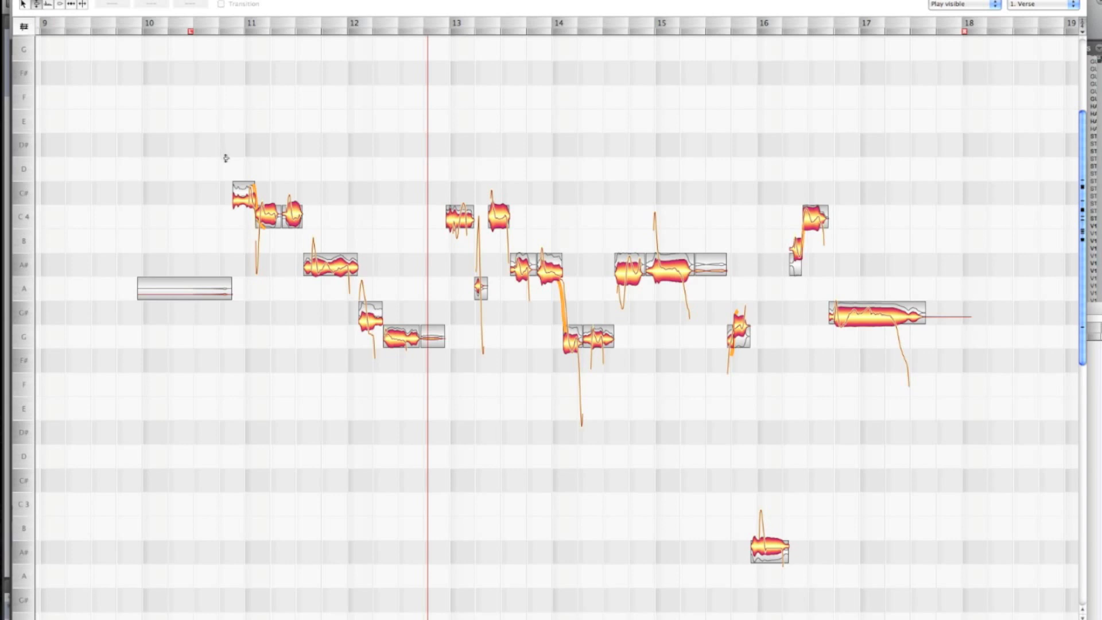
mouse_move(265, 190)
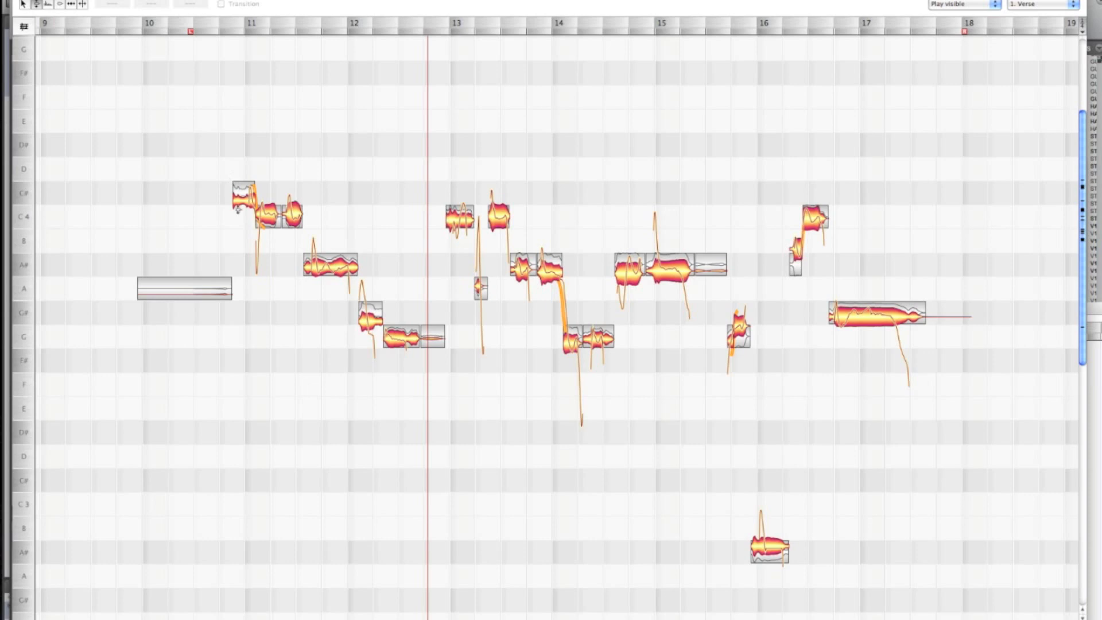
Step: Focus the Melodyne note editor to select all the Verse vocal notes
click(243, 200)
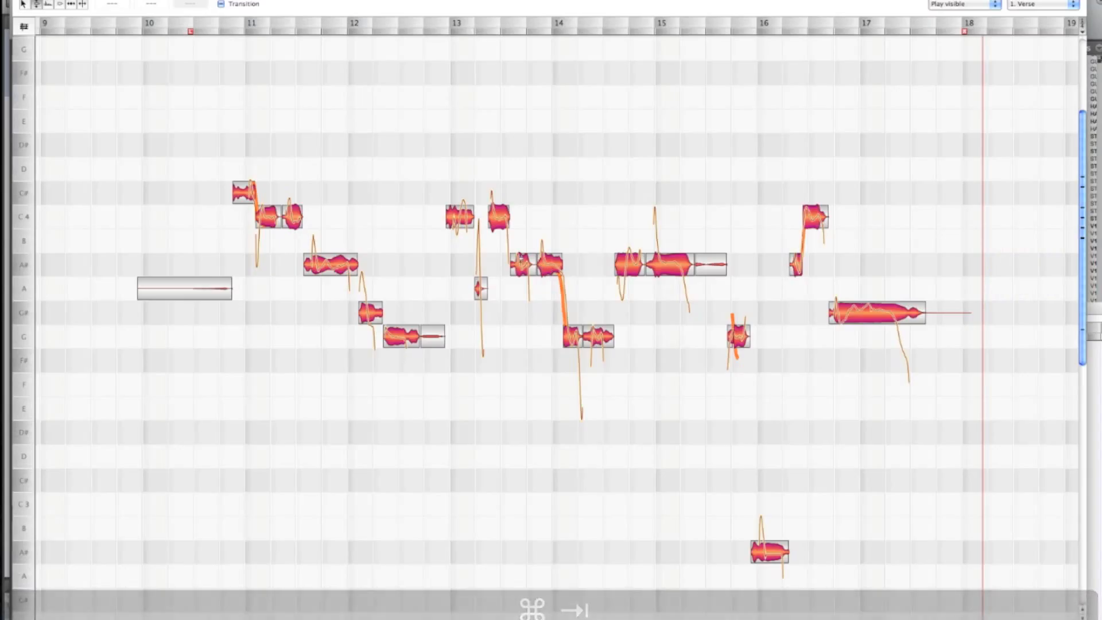
mouse_move(357, 333)
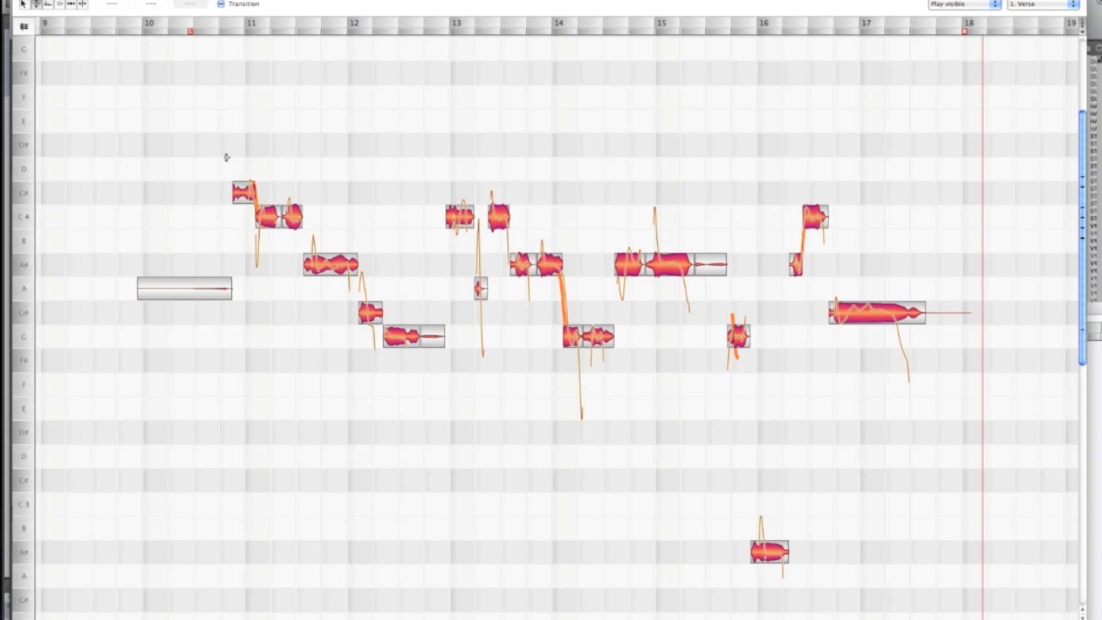
mouse_move(224, 135)
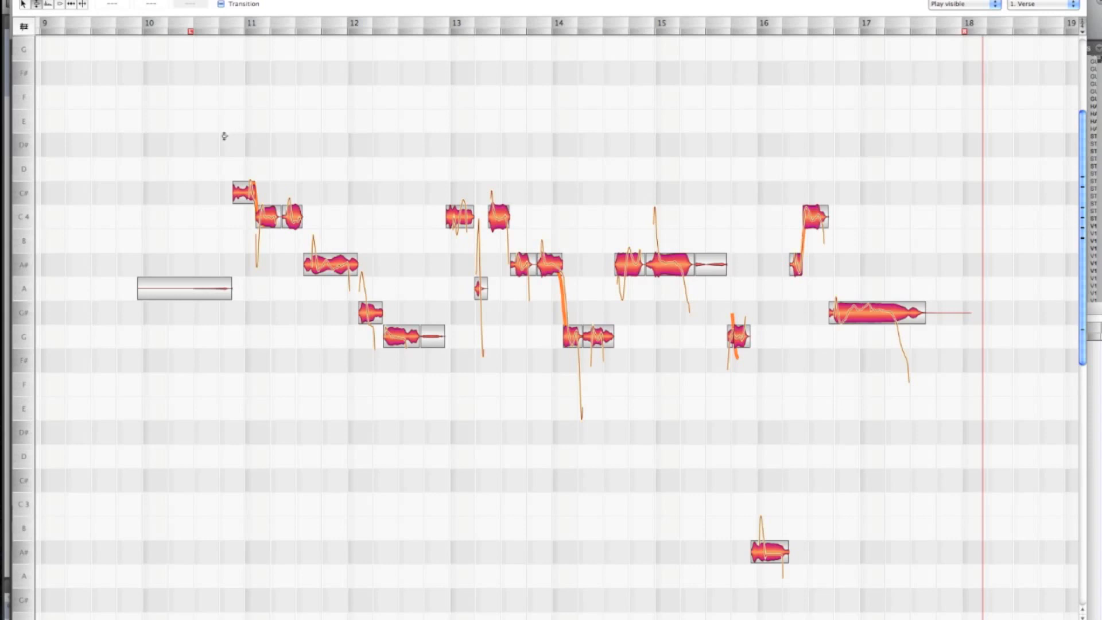
mouse_move(251, 147)
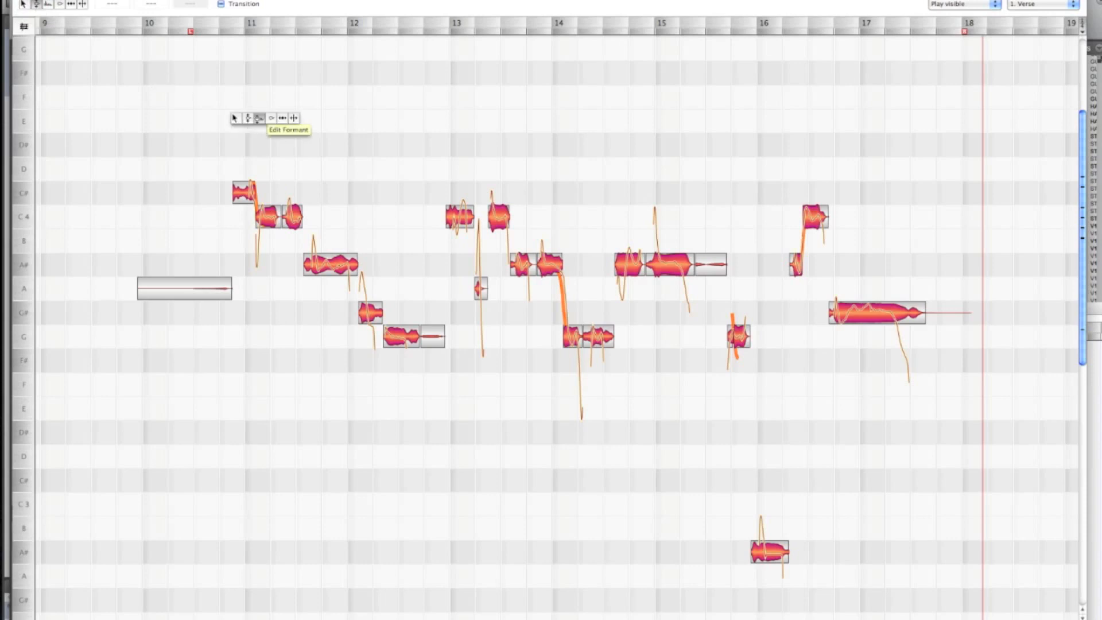
mouse_move(247, 117)
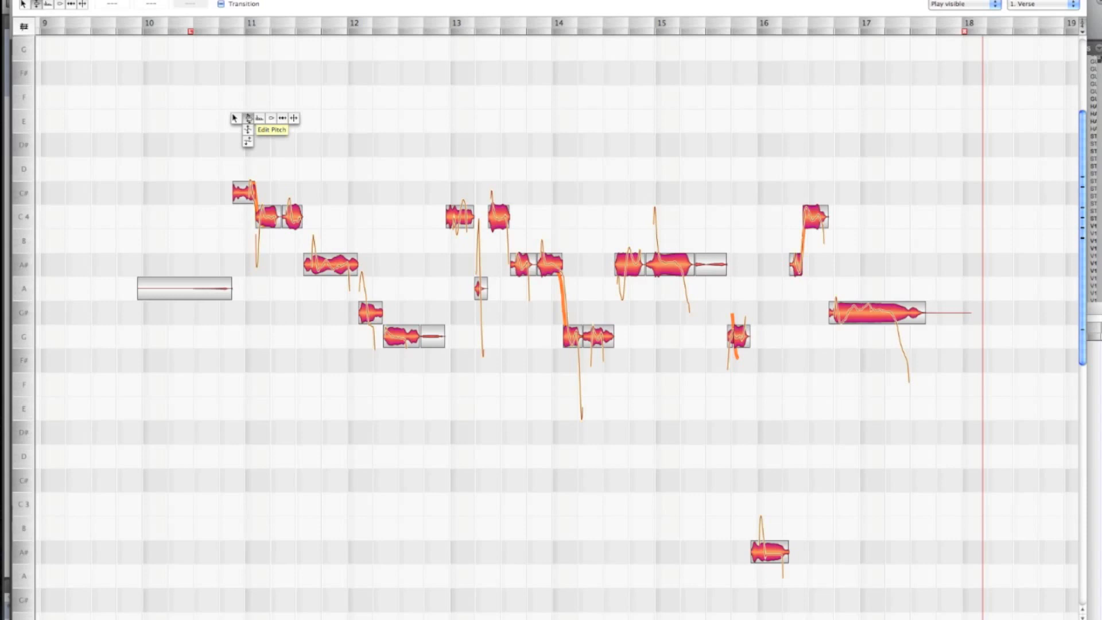
mouse_move(248, 129)
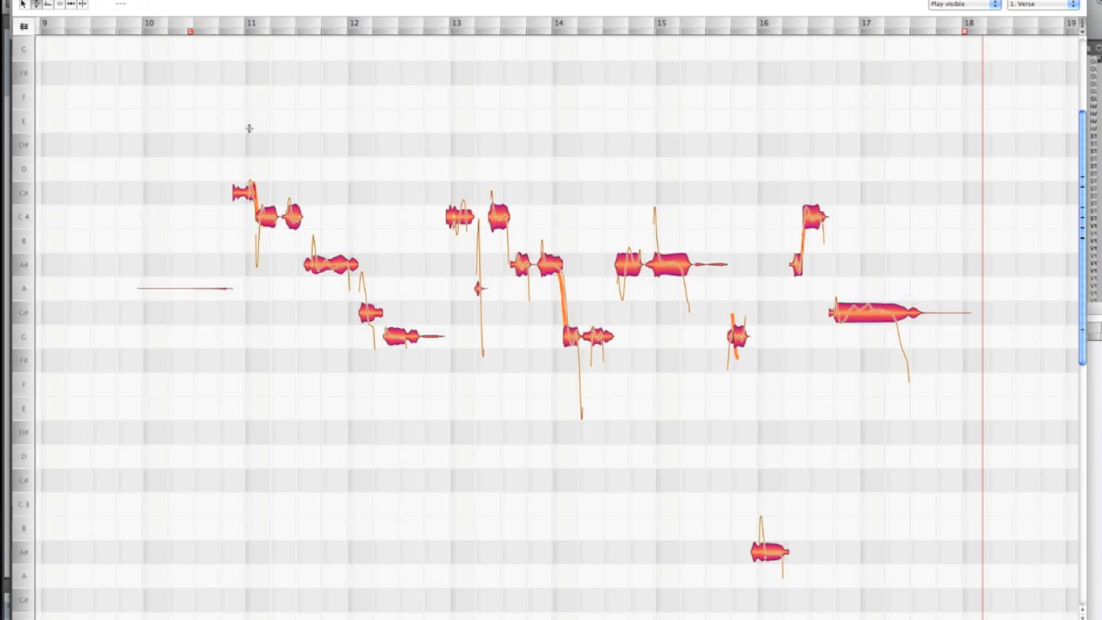
mouse_move(185, 141)
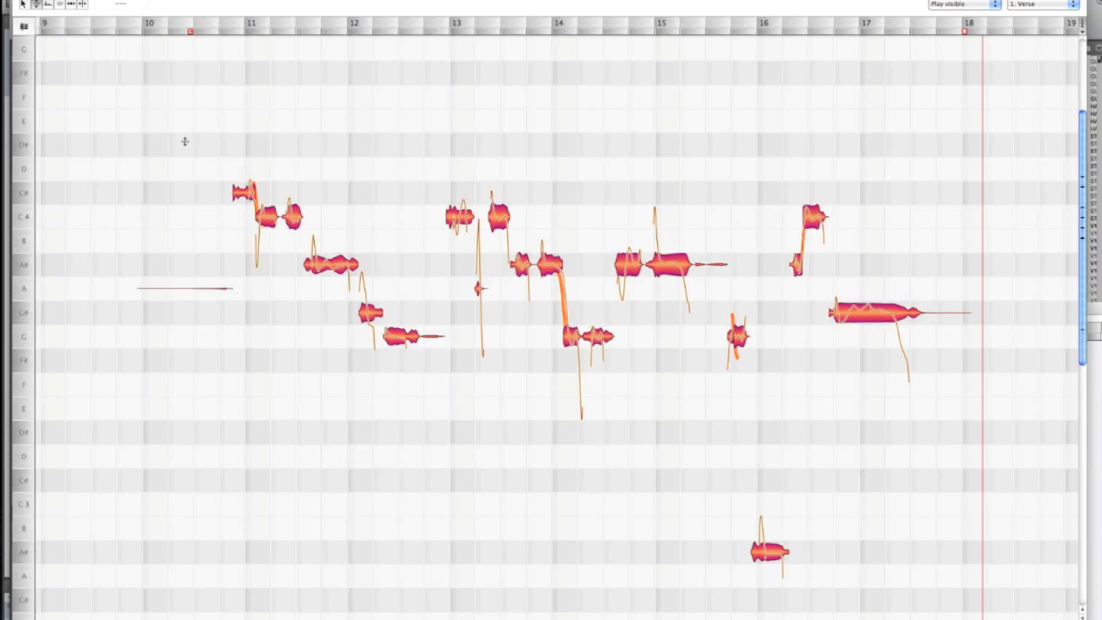
mouse_move(235, 169)
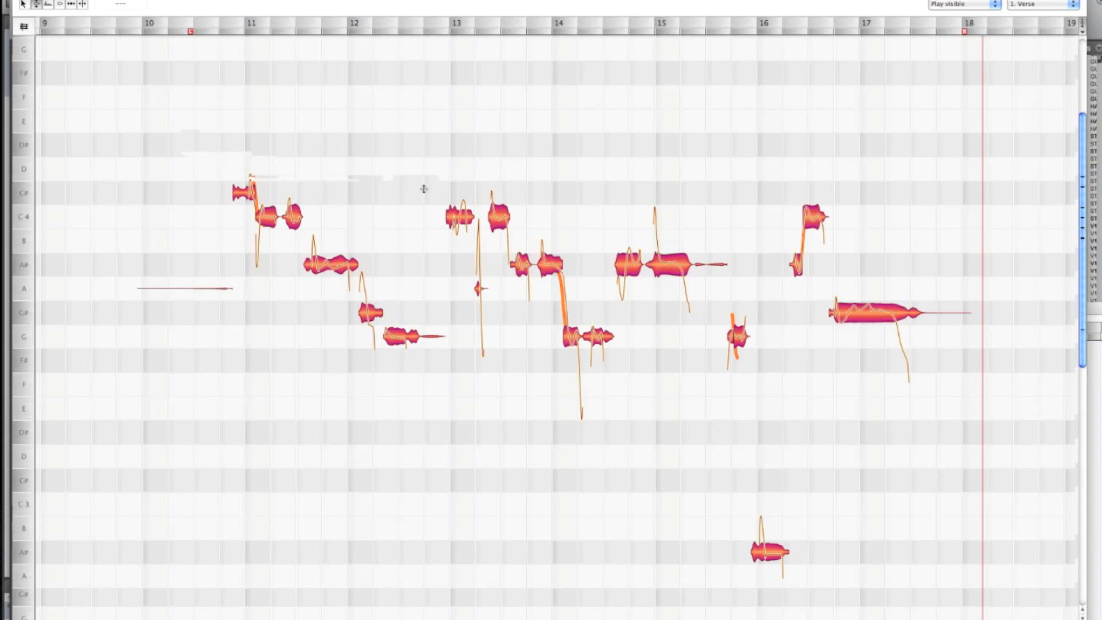
mouse_move(427, 194)
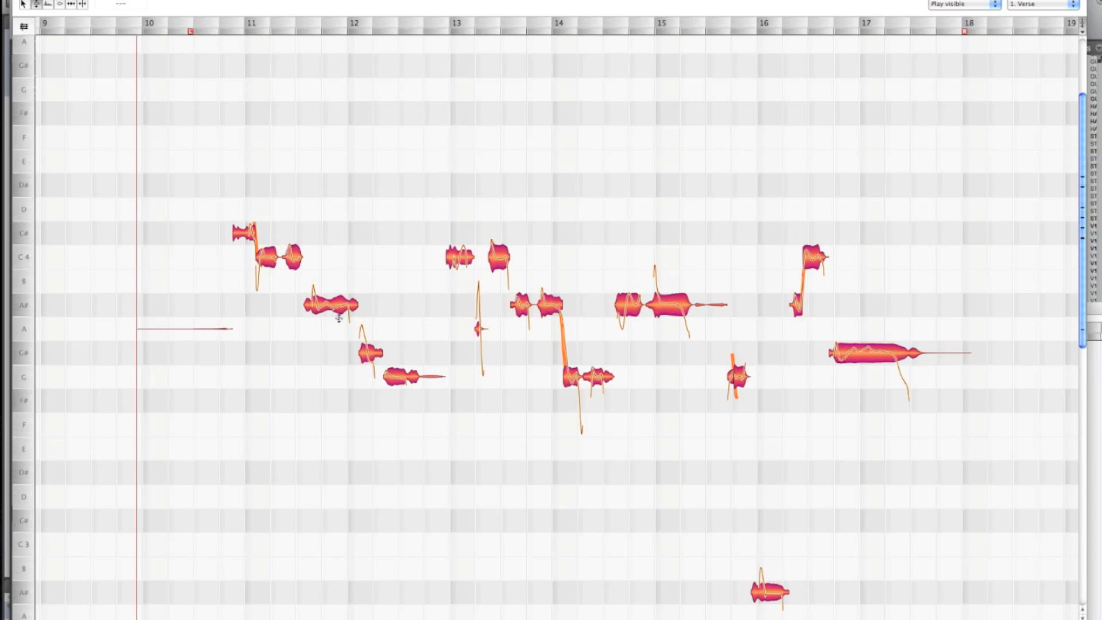
Step: Undo the latest edit, leaving the corrected Verse vocal unchanged
key(cmd+z)
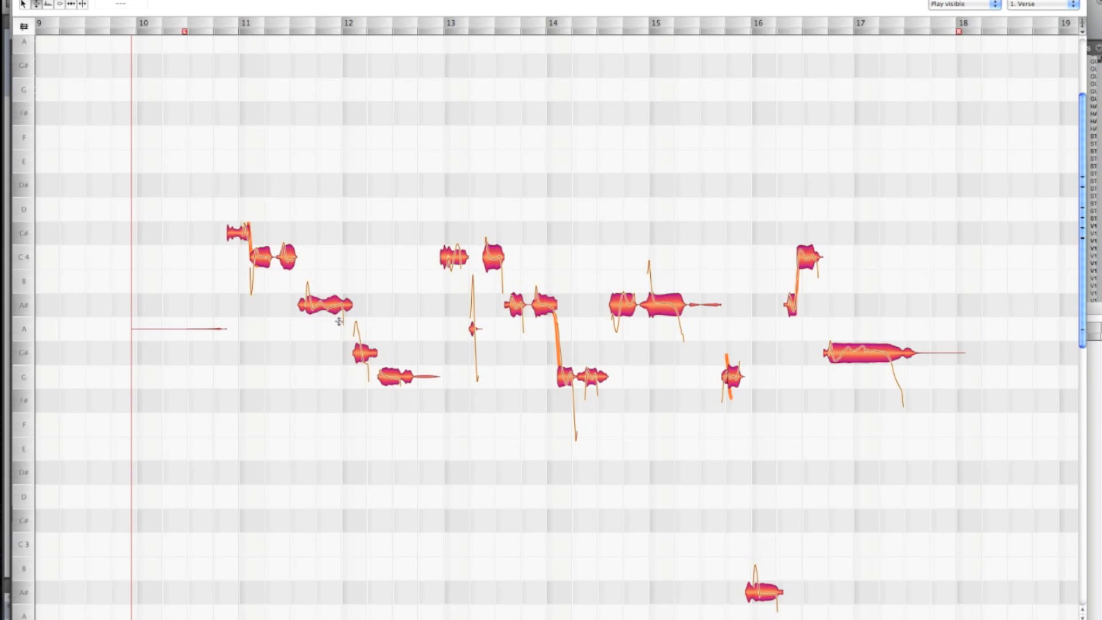
mouse_move(265, 204)
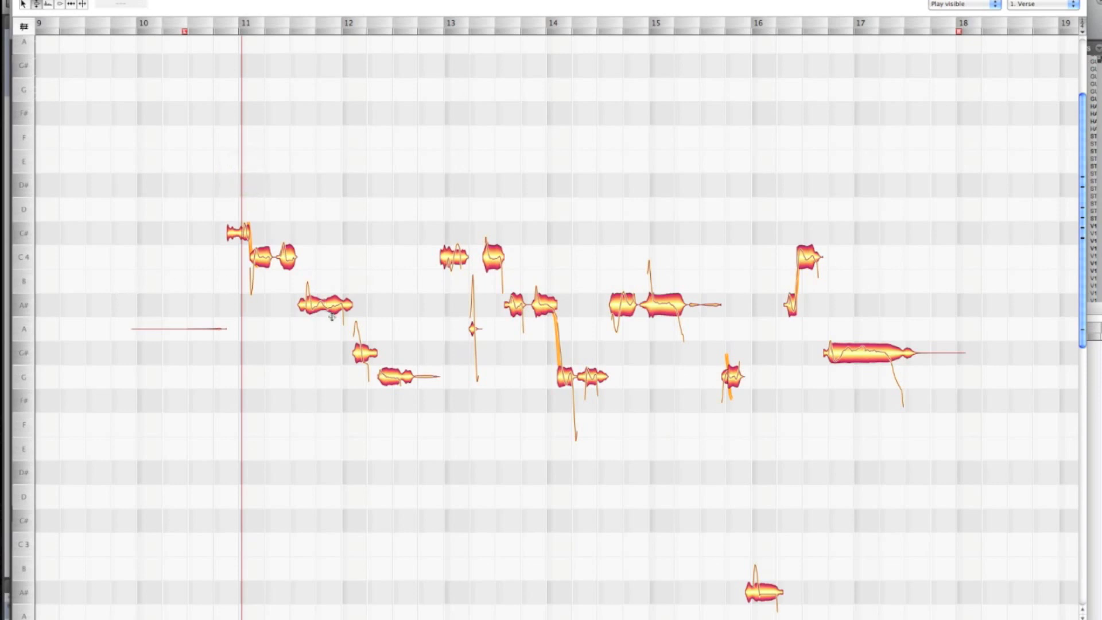
mouse_move(370, 371)
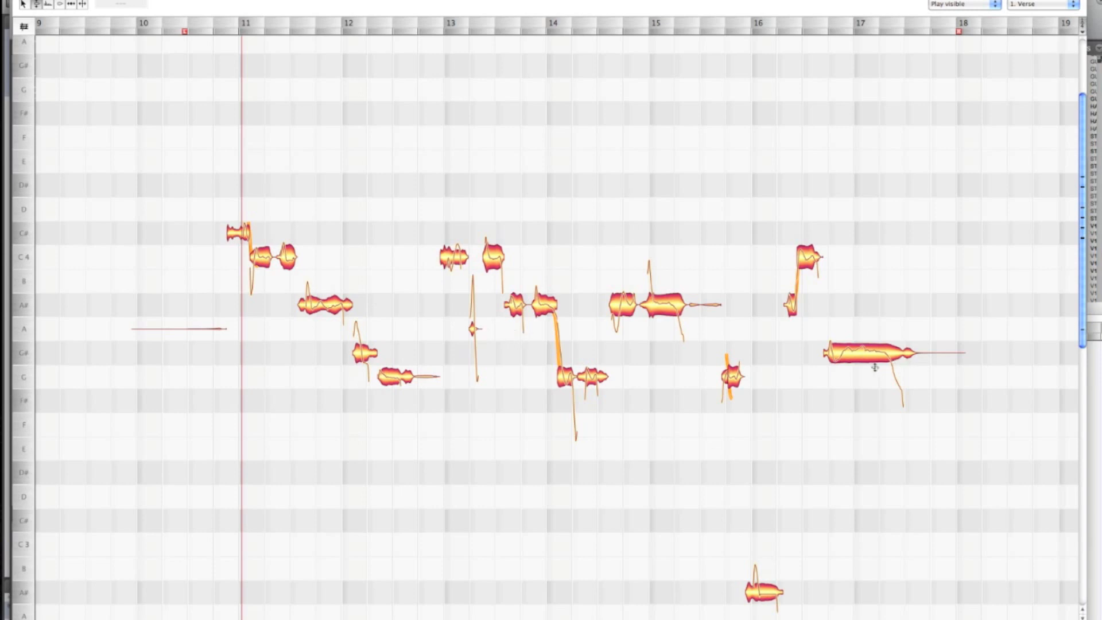
mouse_move(823, 317)
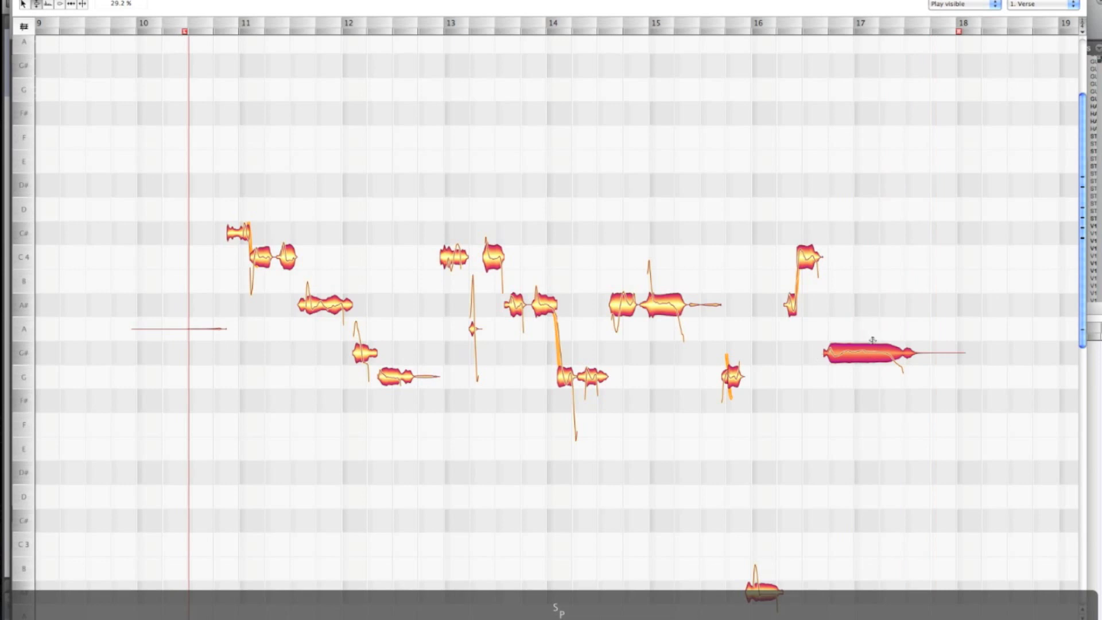
Step: Play back the corrected Verse vocal through the phrase to around bar 16
click(872, 351)
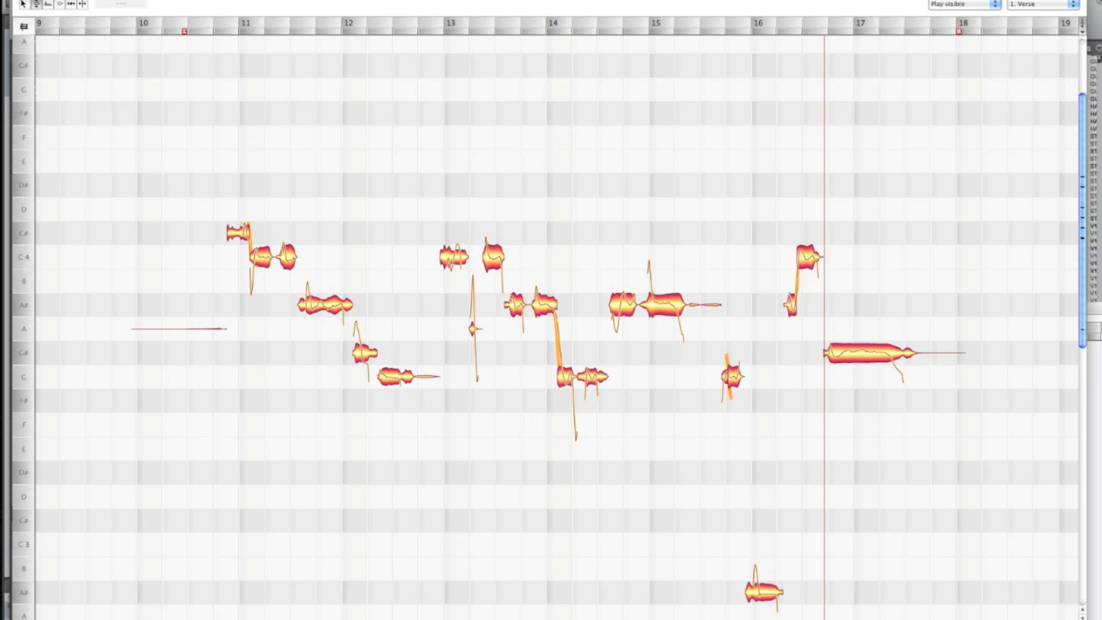
mouse_move(353, 346)
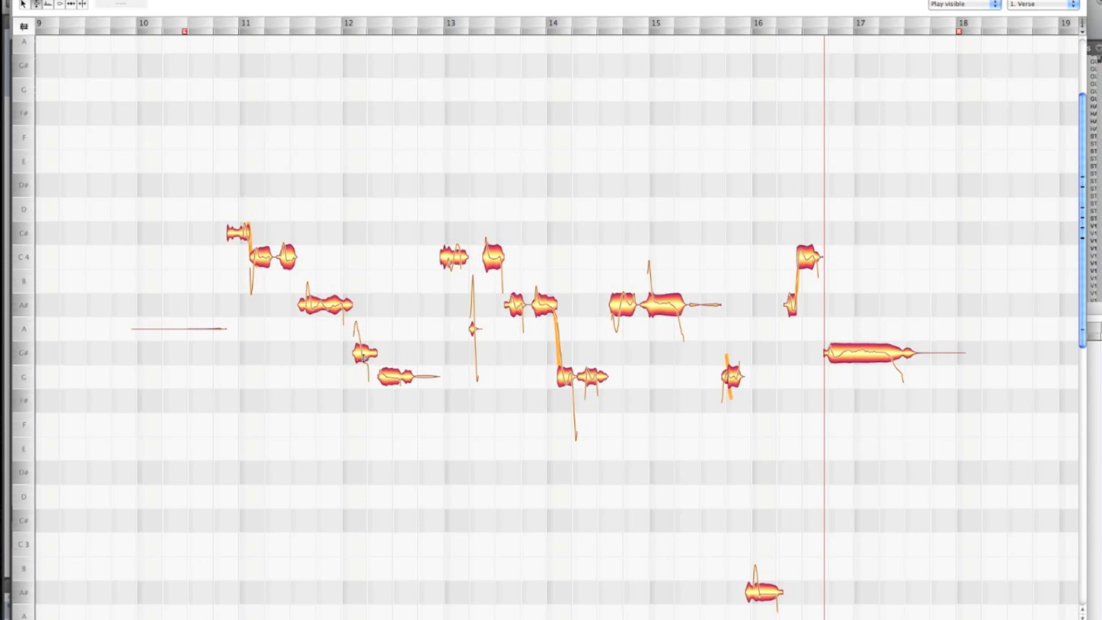
mouse_move(545, 385)
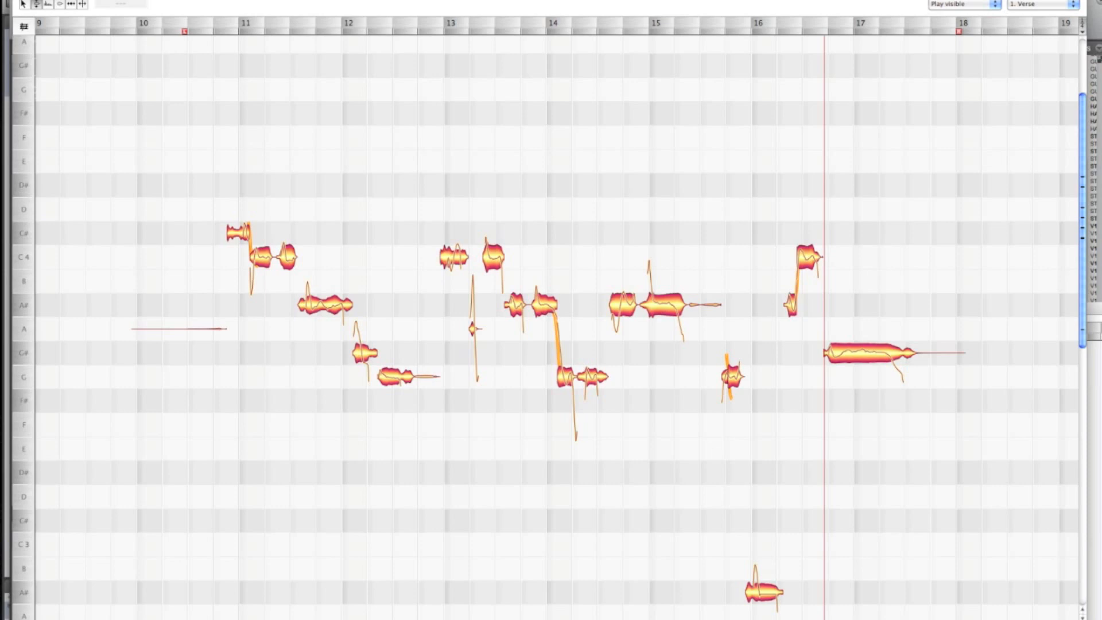
scroll(down, 3)
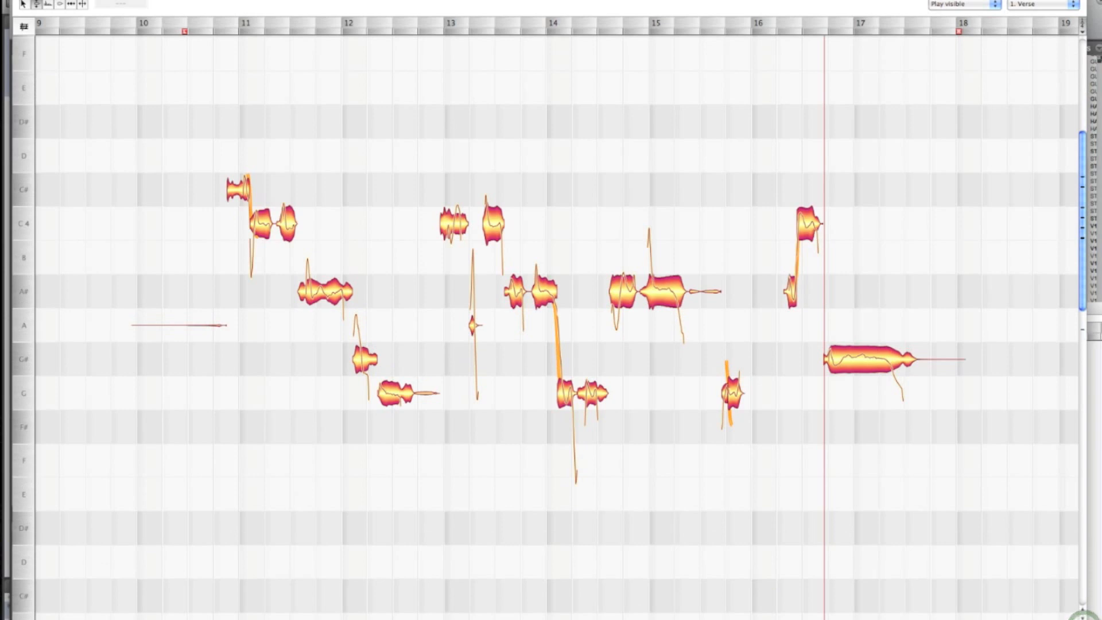
scroll(right, 3)
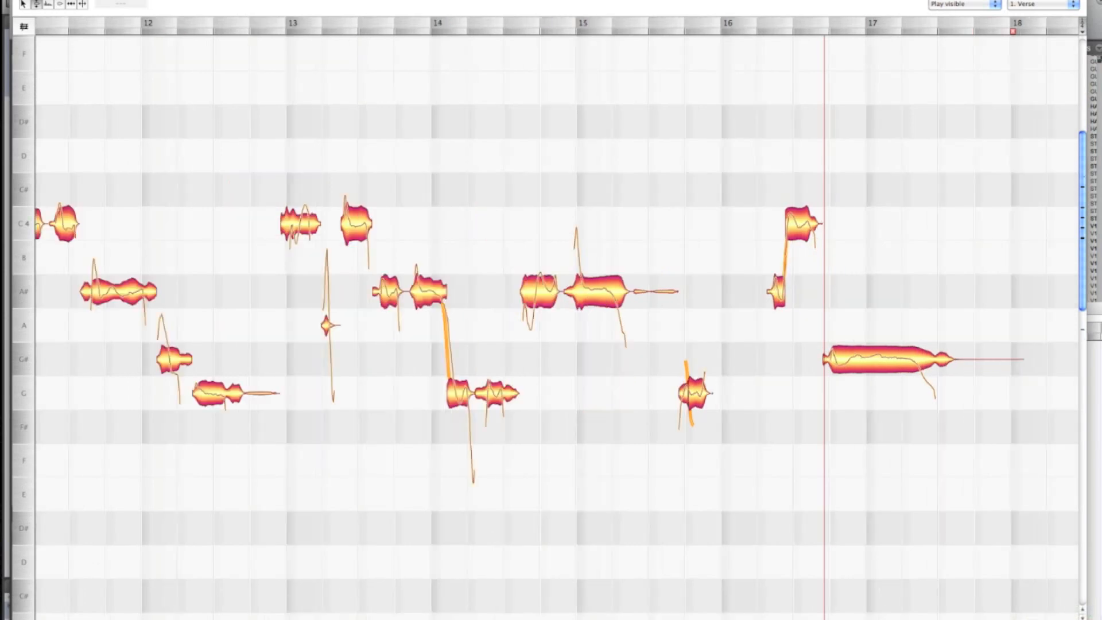
scroll(right, 3)
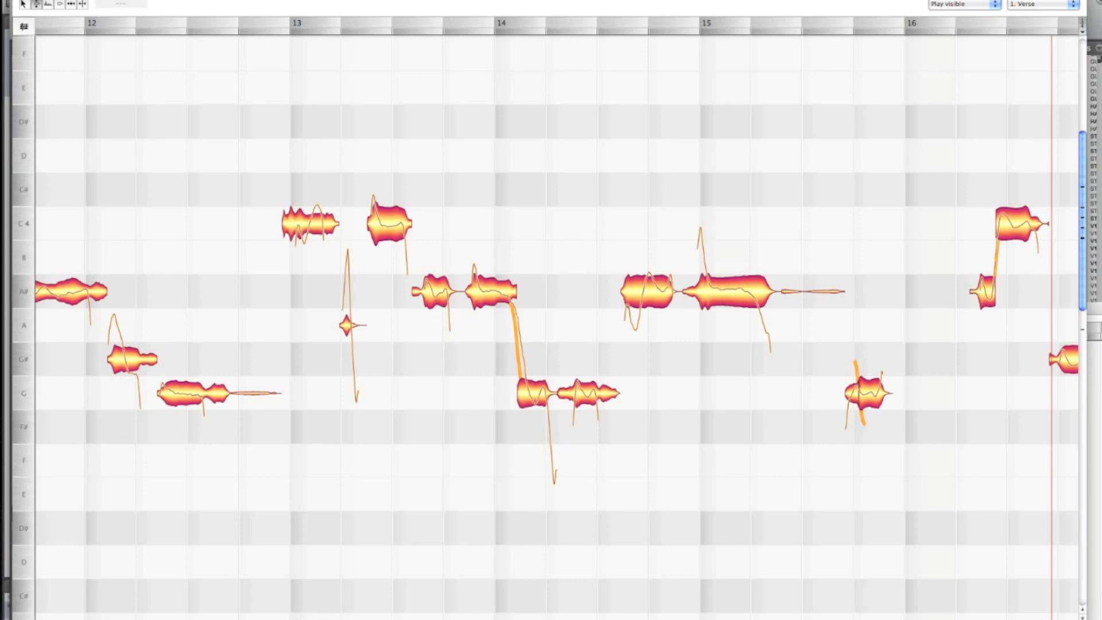
scroll(left, 3)
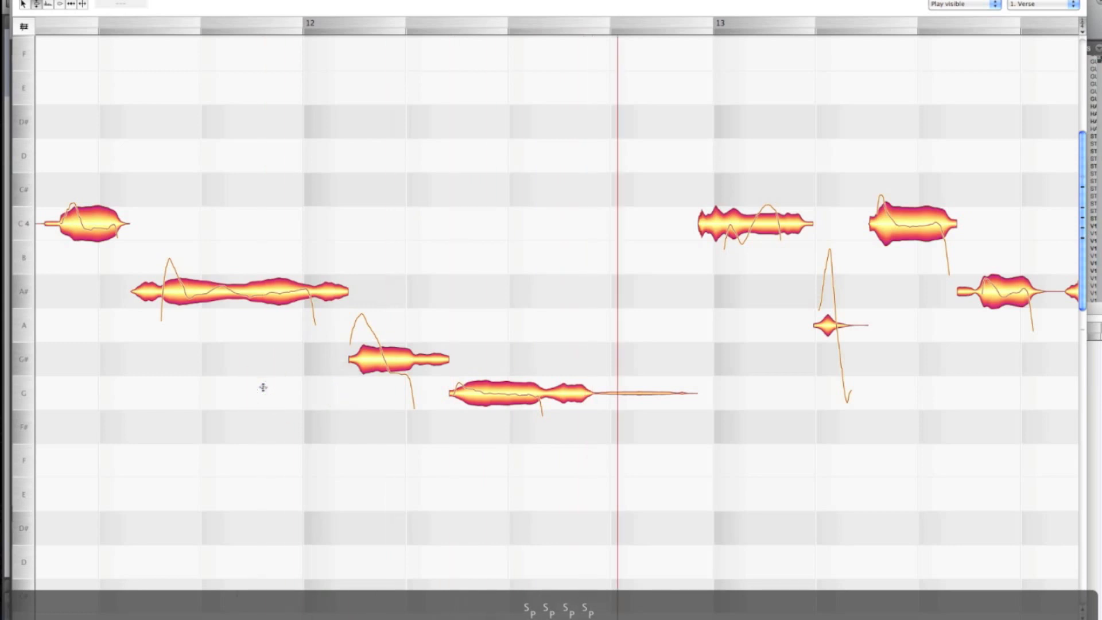
mouse_move(394, 395)
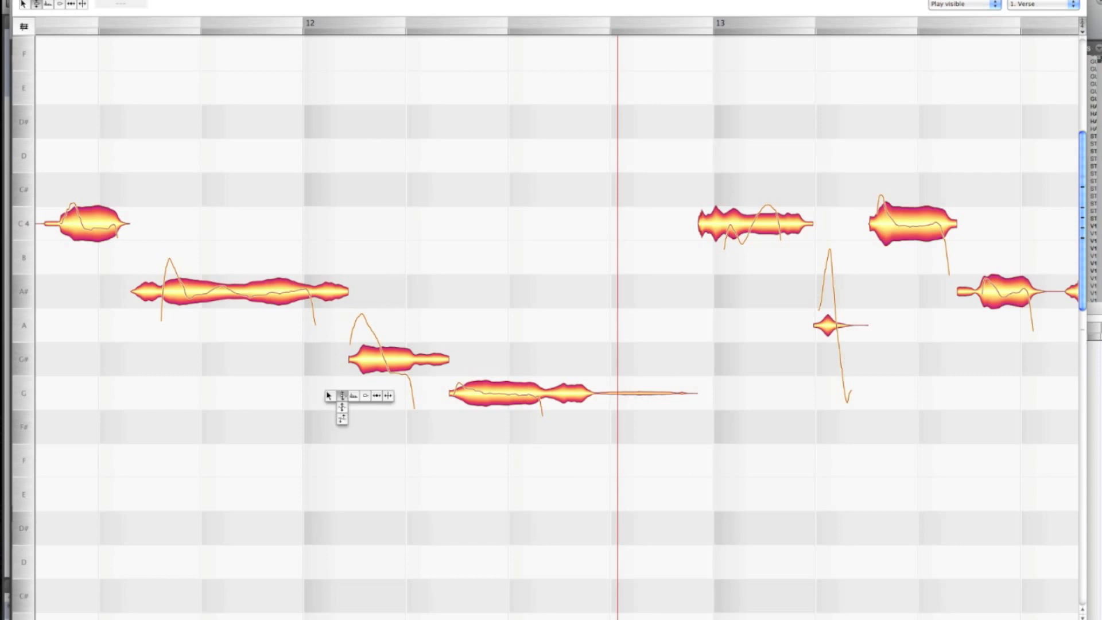
mouse_move(388, 396)
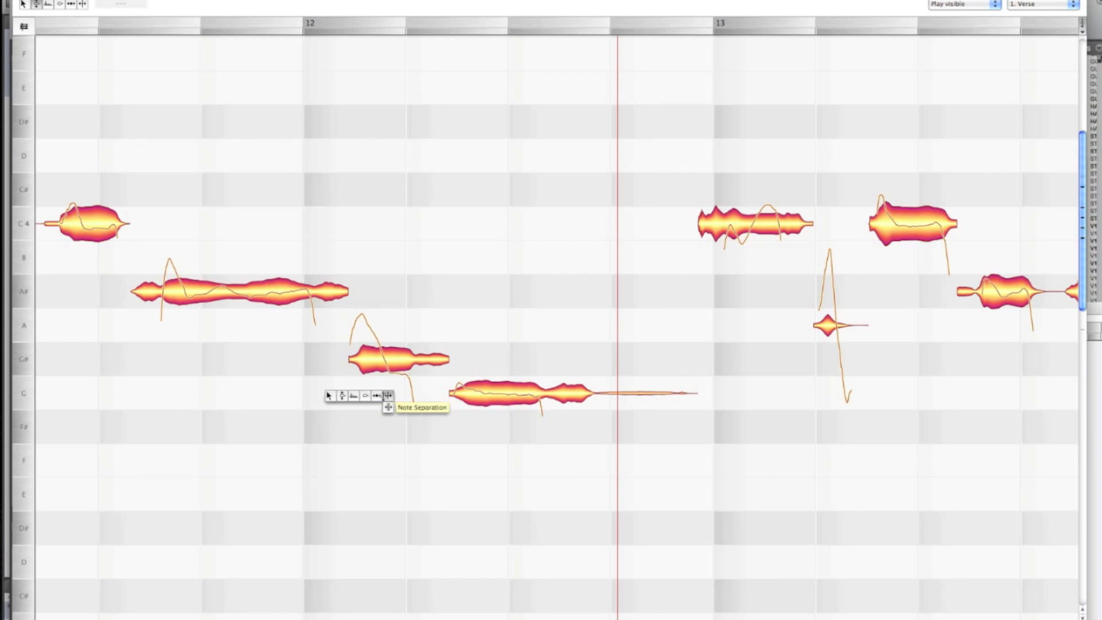
mouse_move(387, 396)
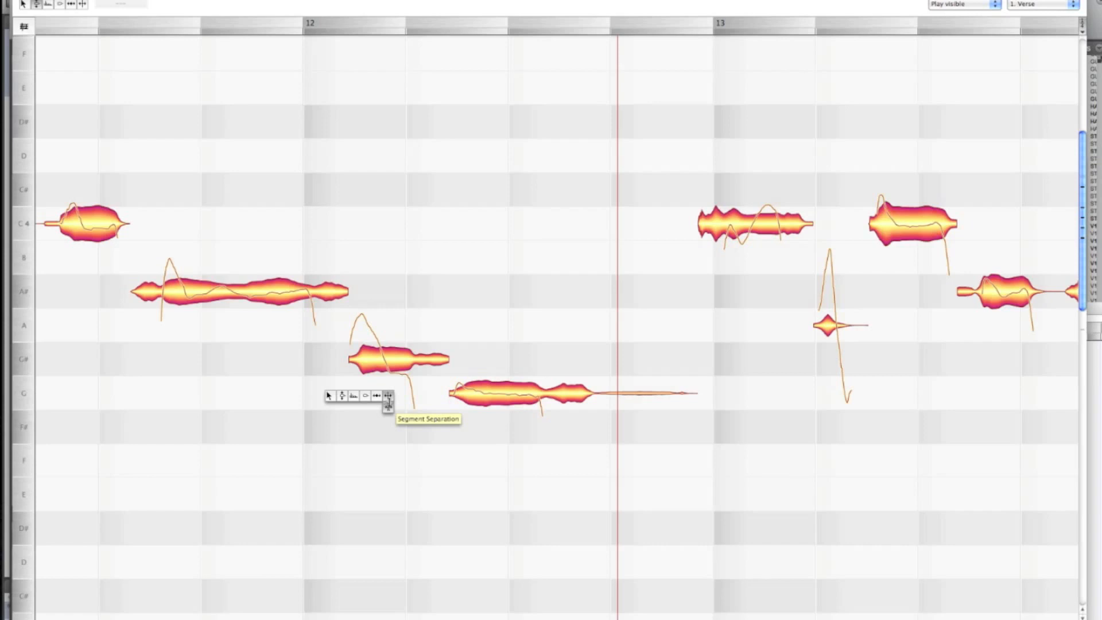
mouse_move(388, 396)
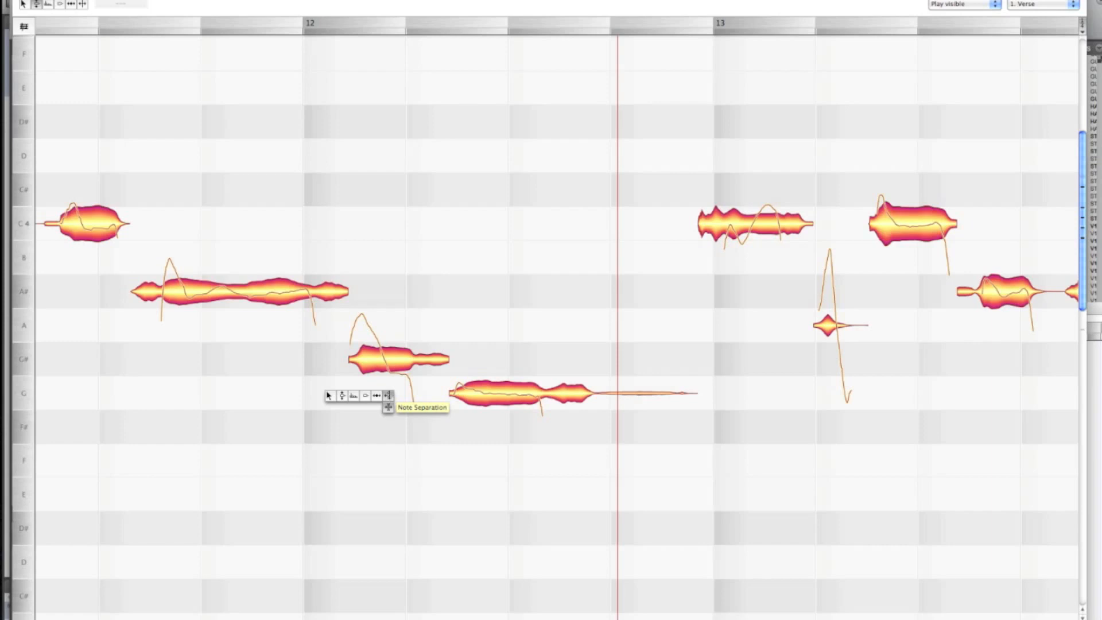
Step: Choose the Note Separation tool for splitting the note after bar 12
click(388, 395)
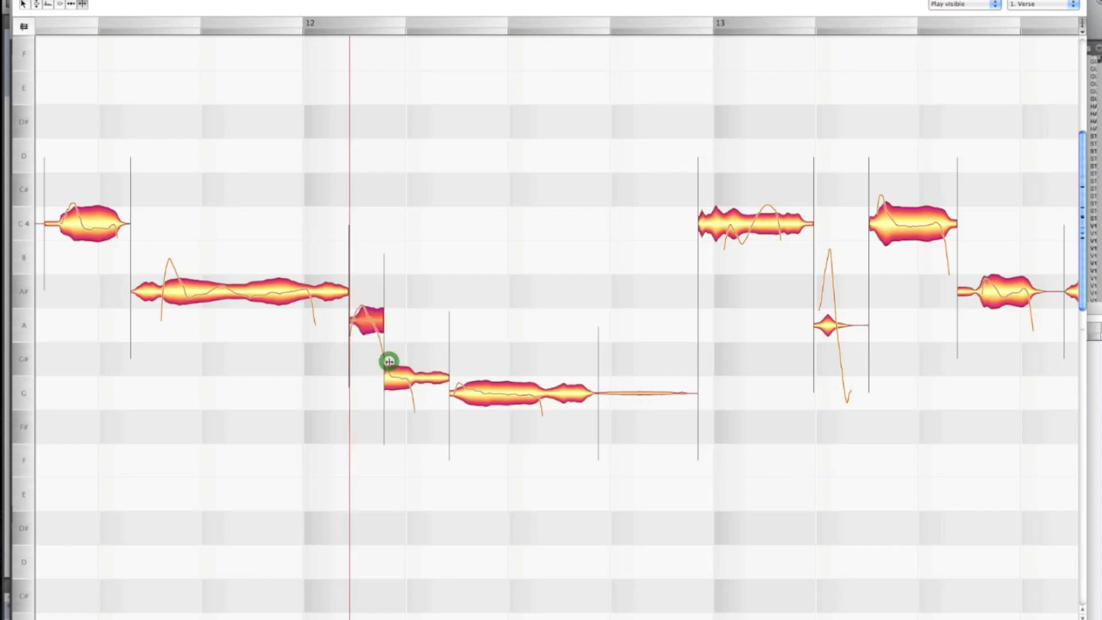
mouse_move(361, 361)
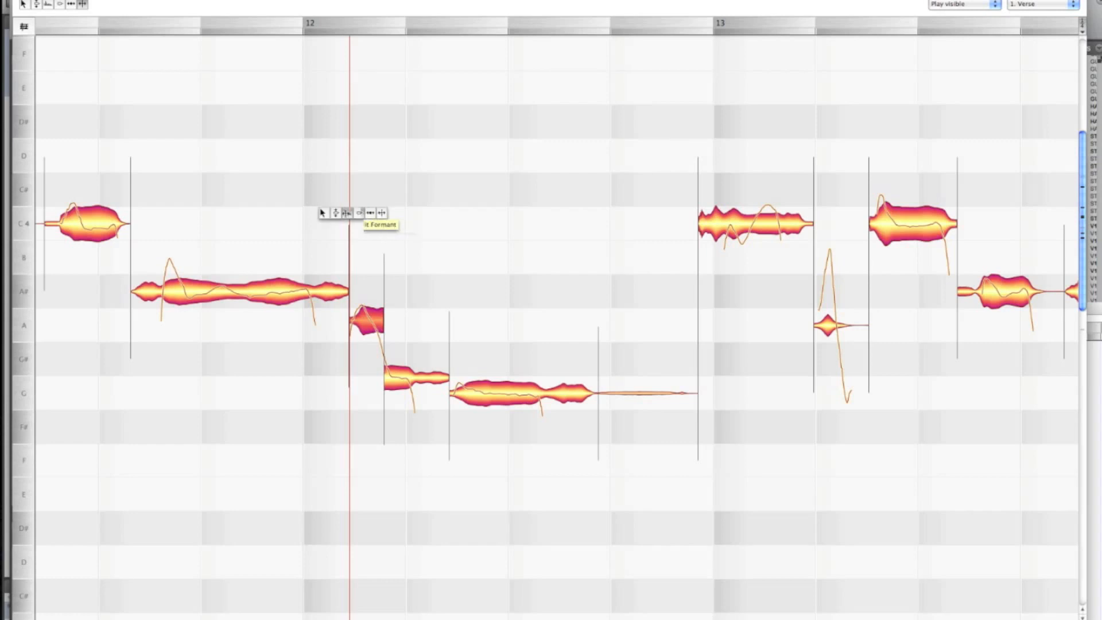
mouse_move(335, 214)
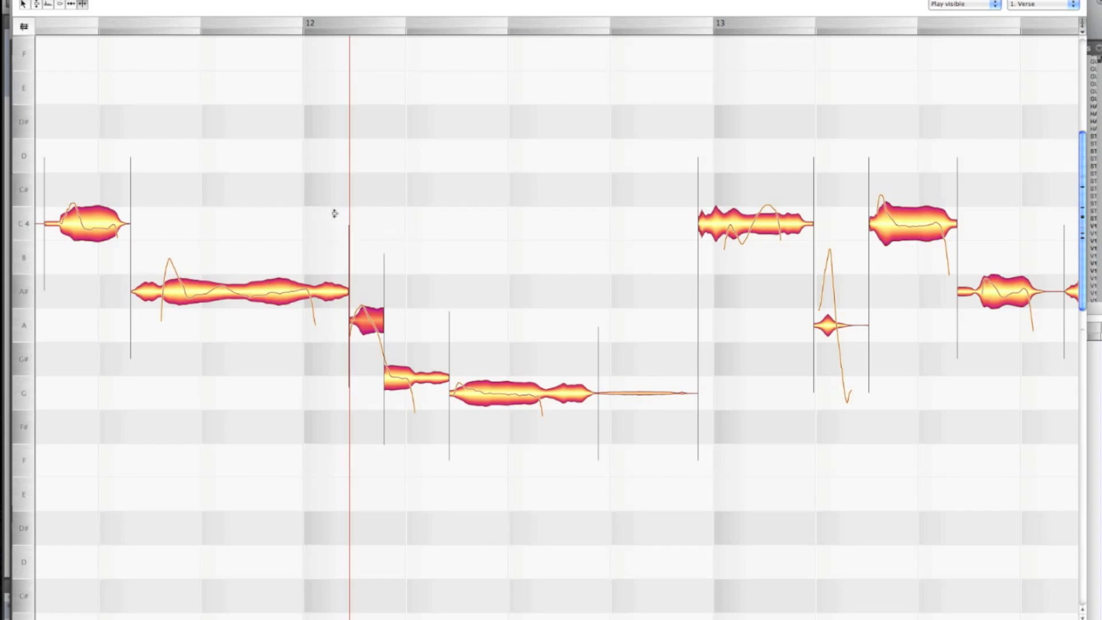
Step: Shape the glide from the split-off A segment into the A# note before bar 15
click(366, 321)
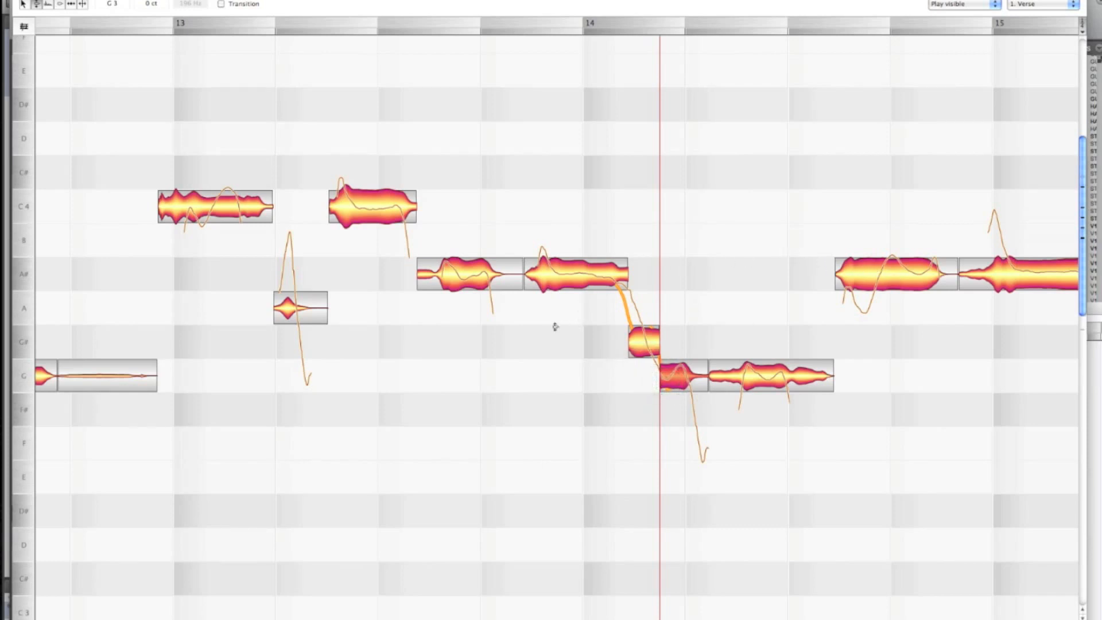
mouse_move(494, 354)
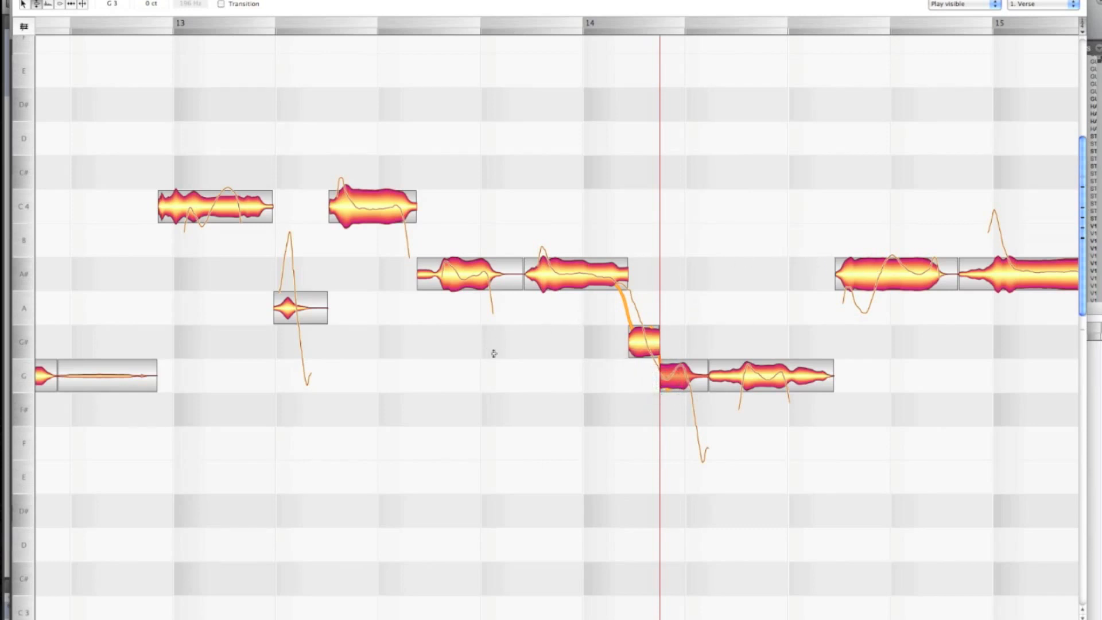
click(496, 356)
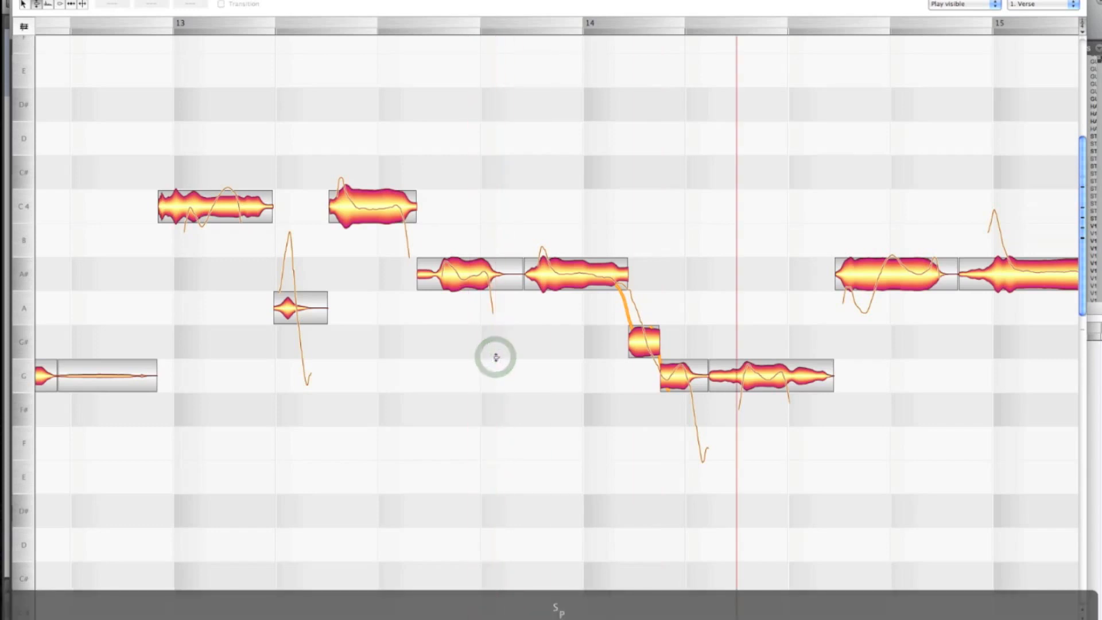
scroll(right, 3)
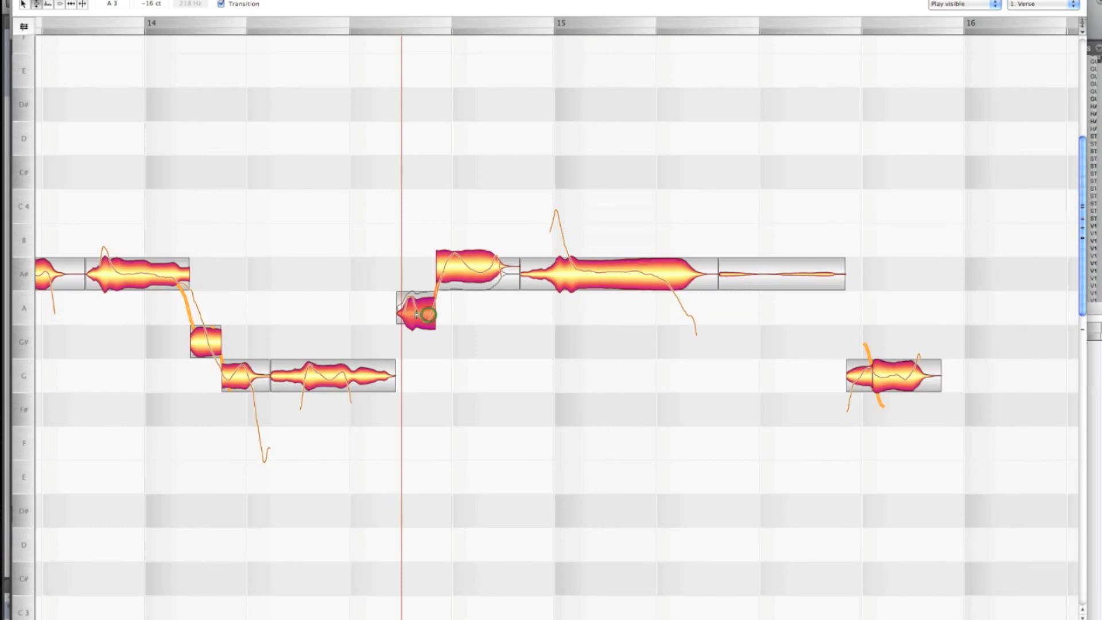
drag(419, 314, 460, 275)
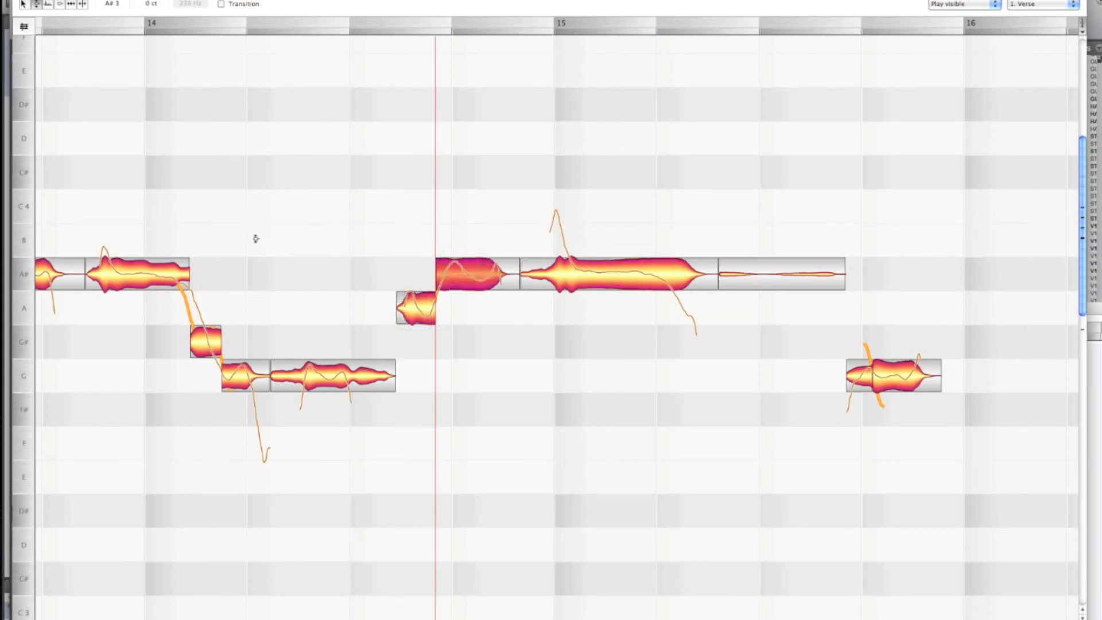
click(251, 198)
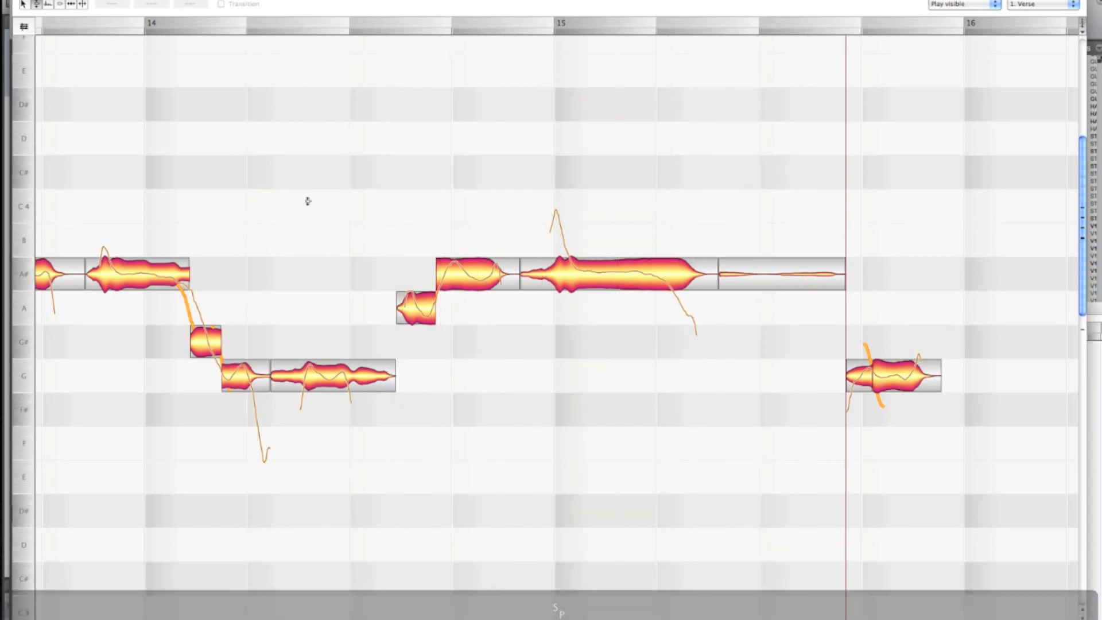
scroll(right, 3)
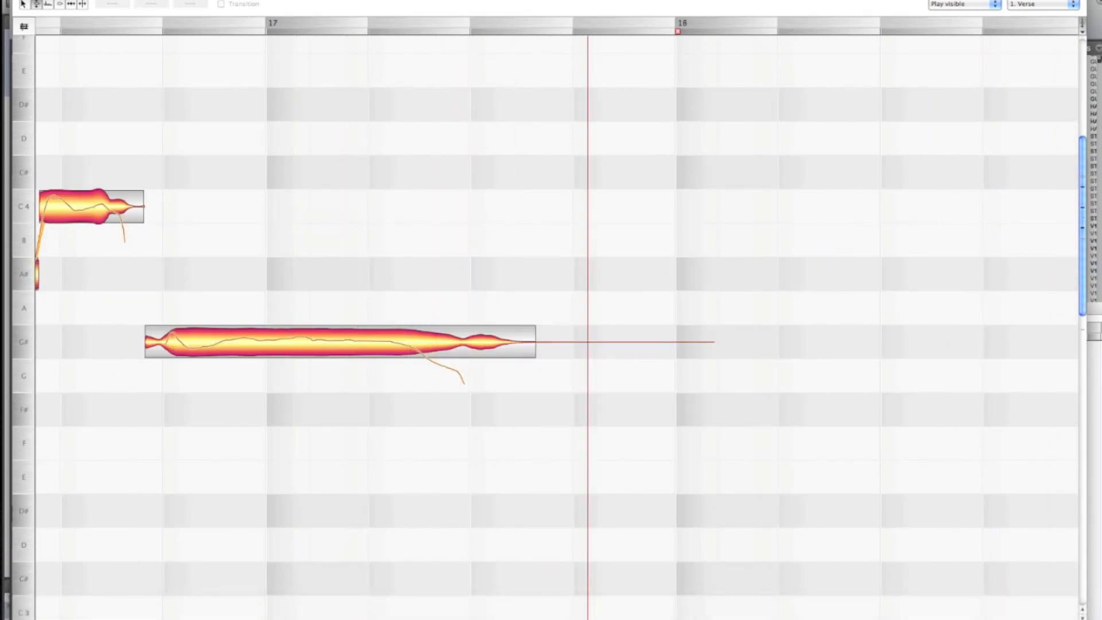
scroll(down, 3)
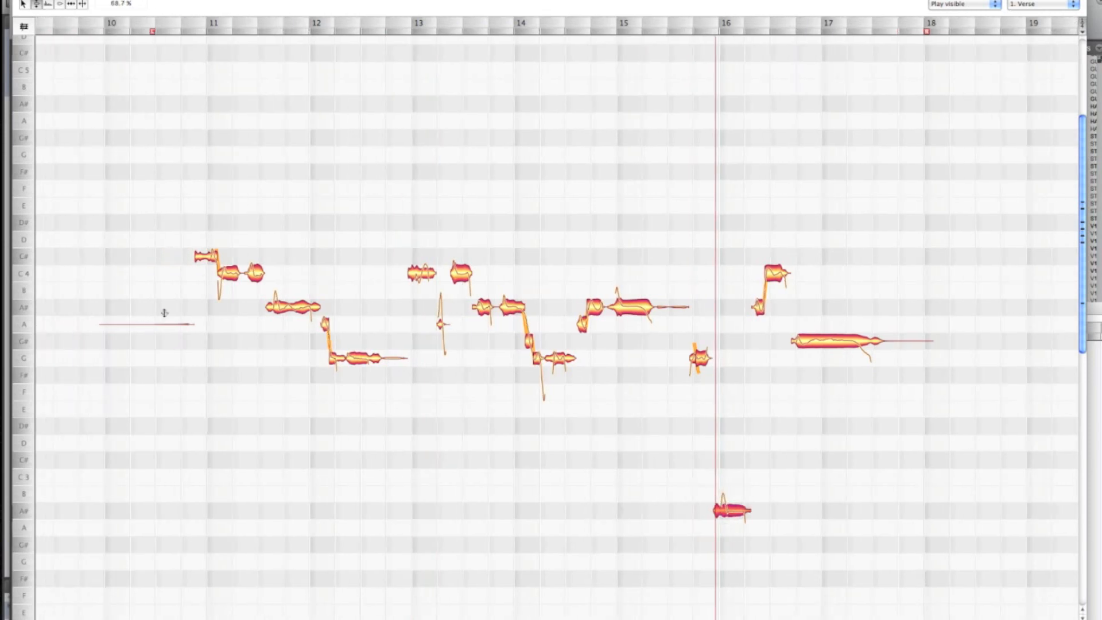
key(cmd+tab)
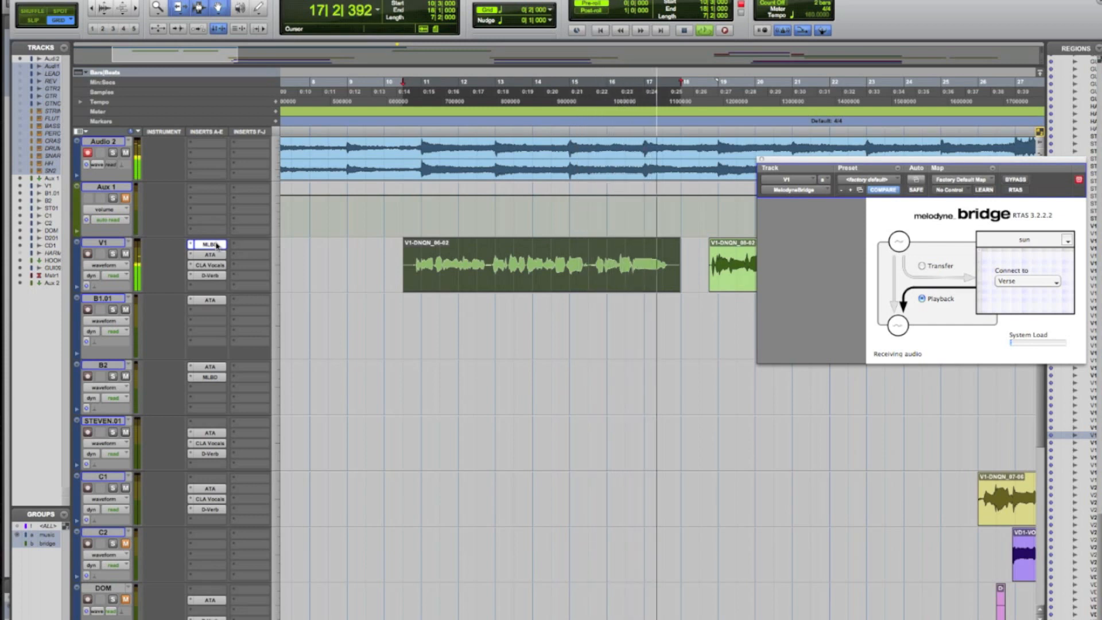
Step: Bypass the Melodyne Bridge on V1 to hear the untuned vocal
click(924, 298)
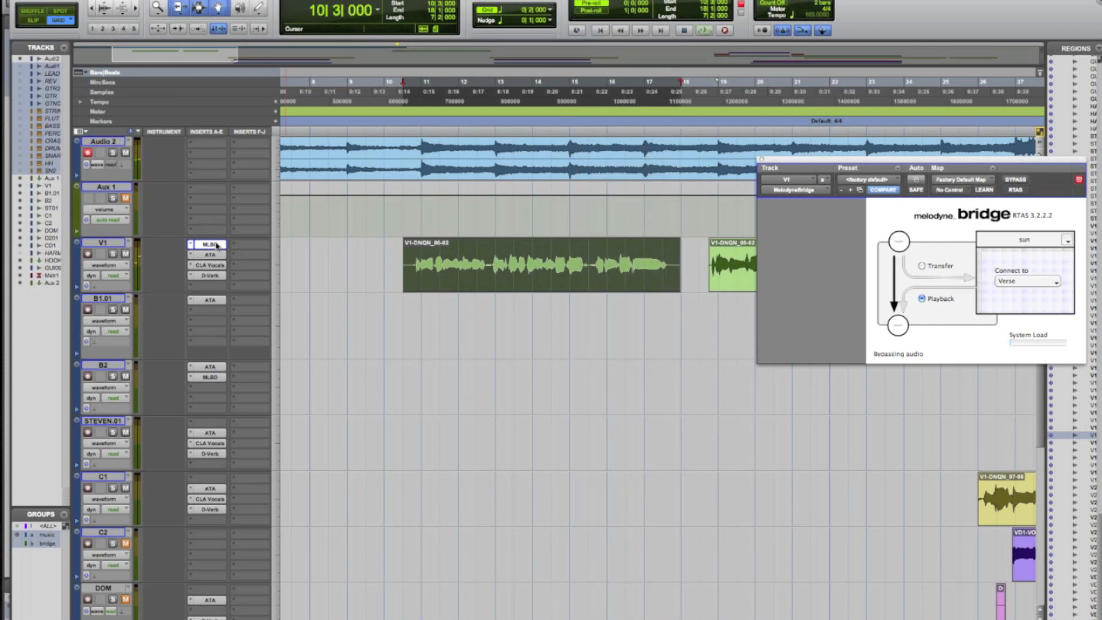